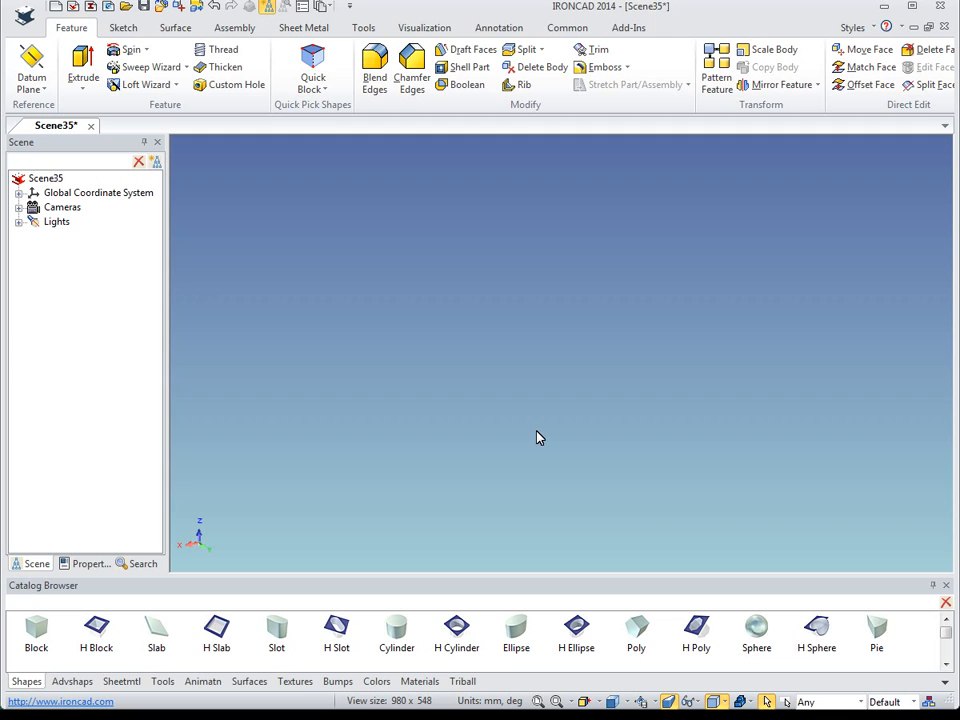
mouse_move(399, 632)
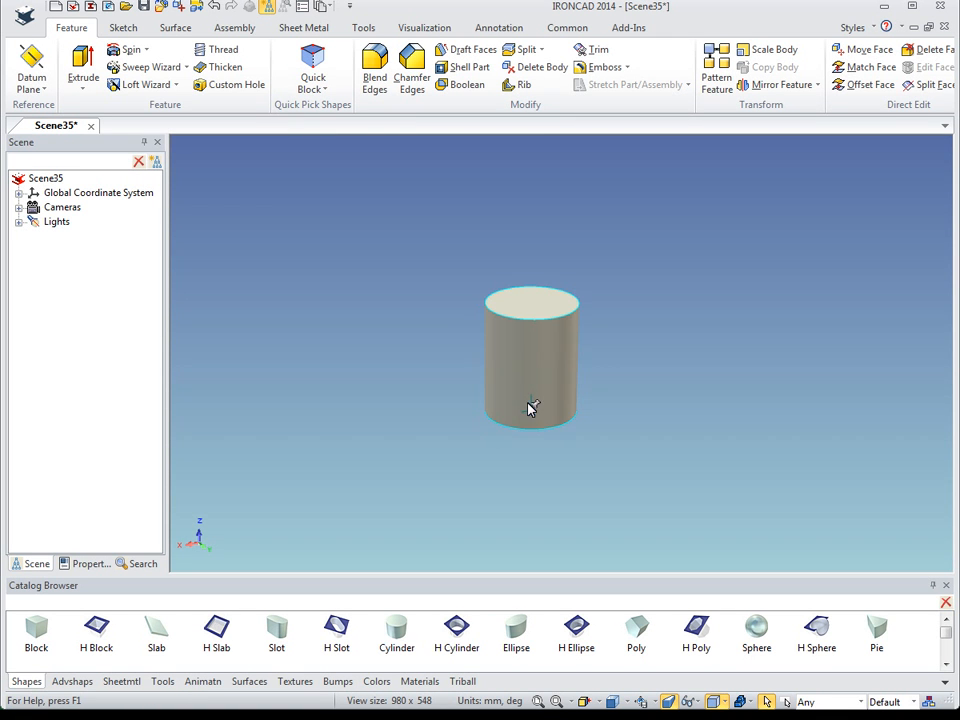
Select the placed cylinder and enter 100 mm as its height.
left_click(550, 373)
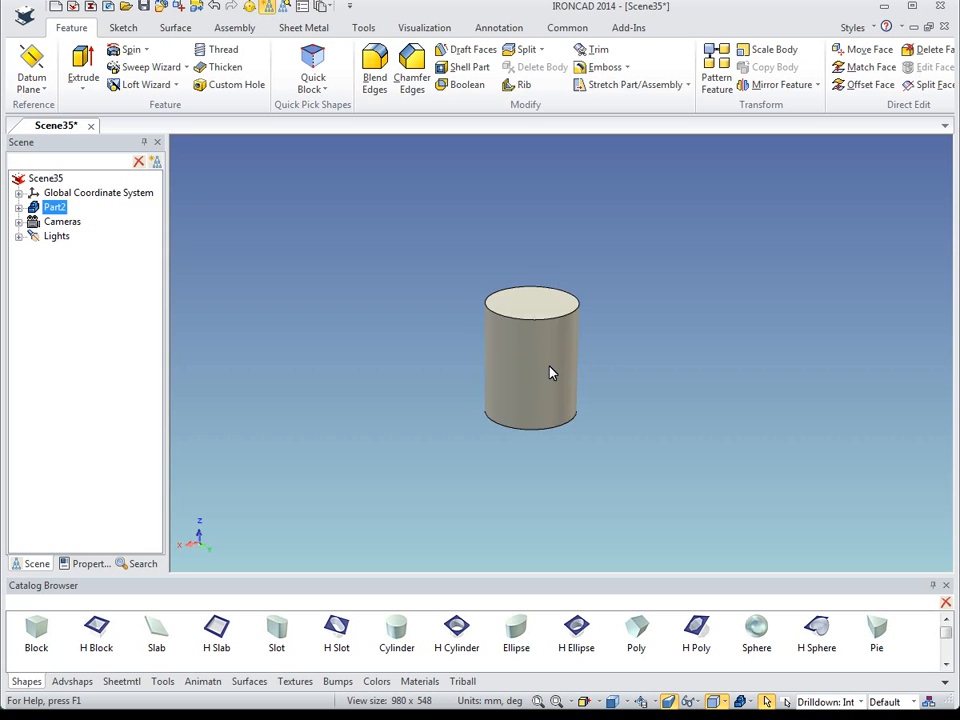
left_click(548, 373)
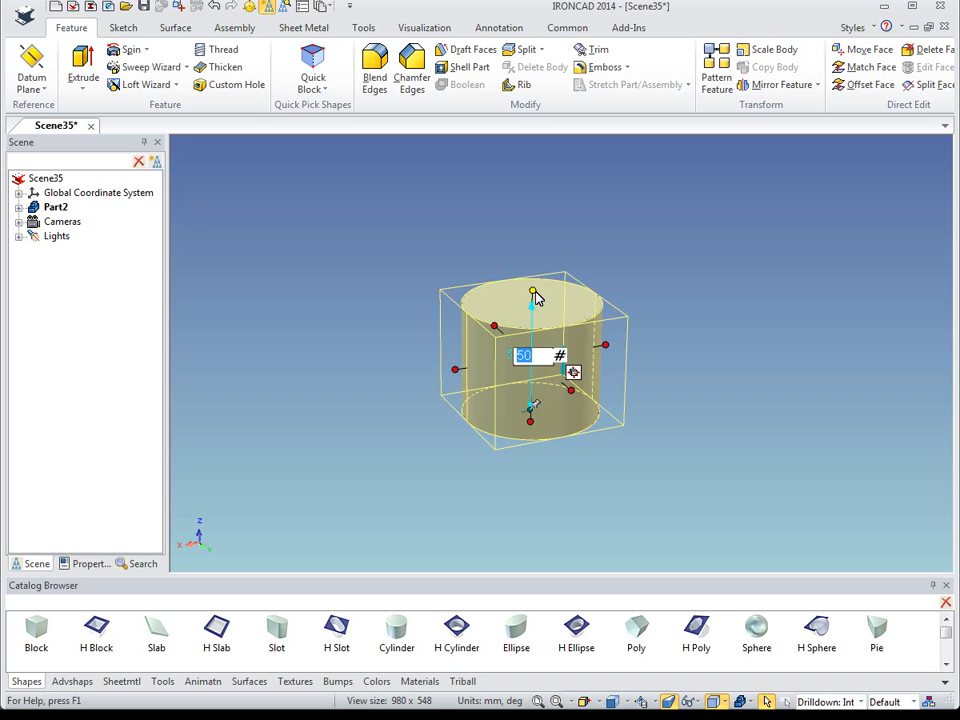
type("100")
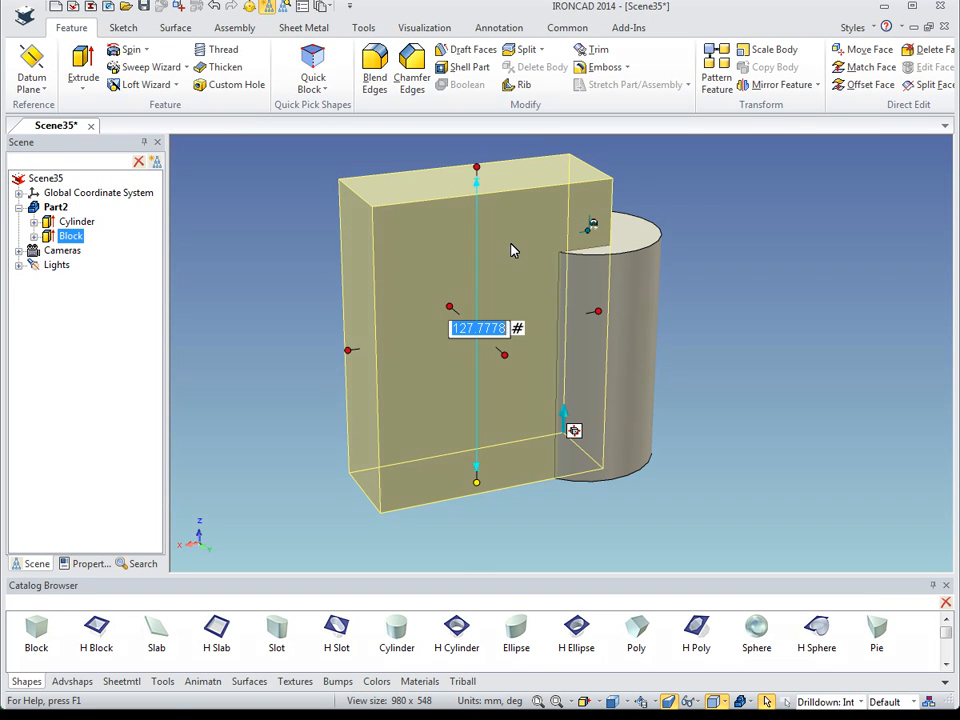
mouse_move(491, 204)
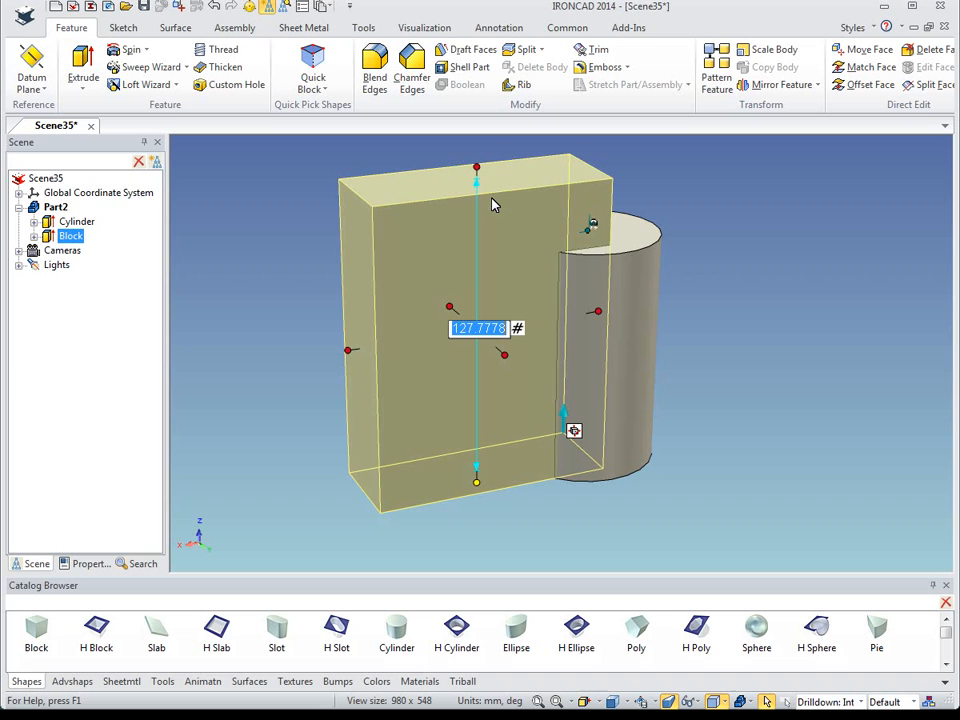
mouse_move(478, 175)
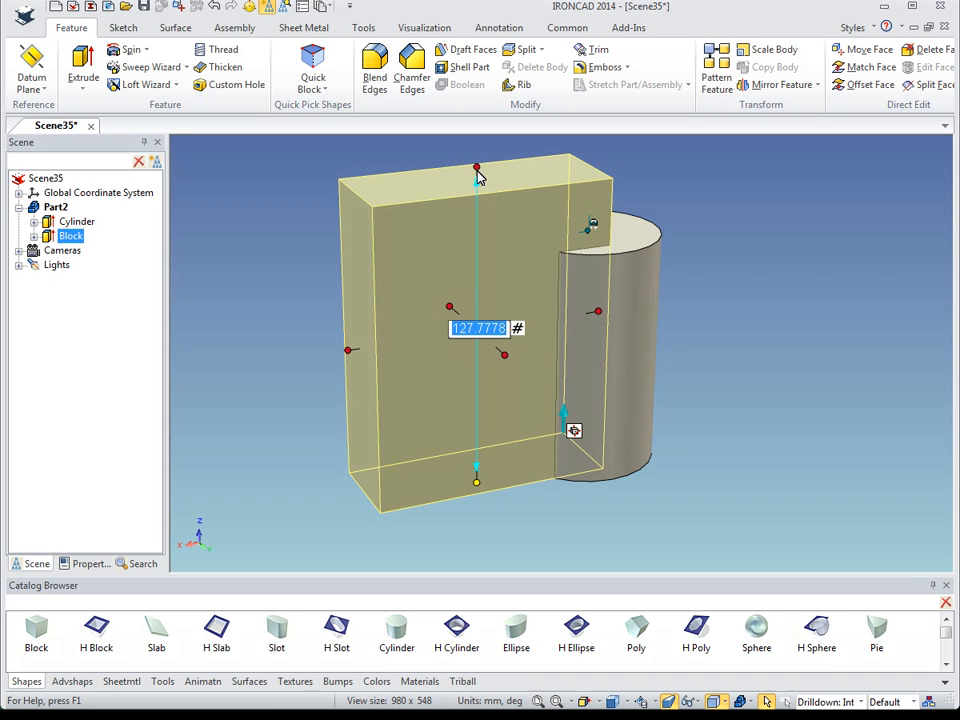
Enter 80 mm as the attached block's height.
type("80")
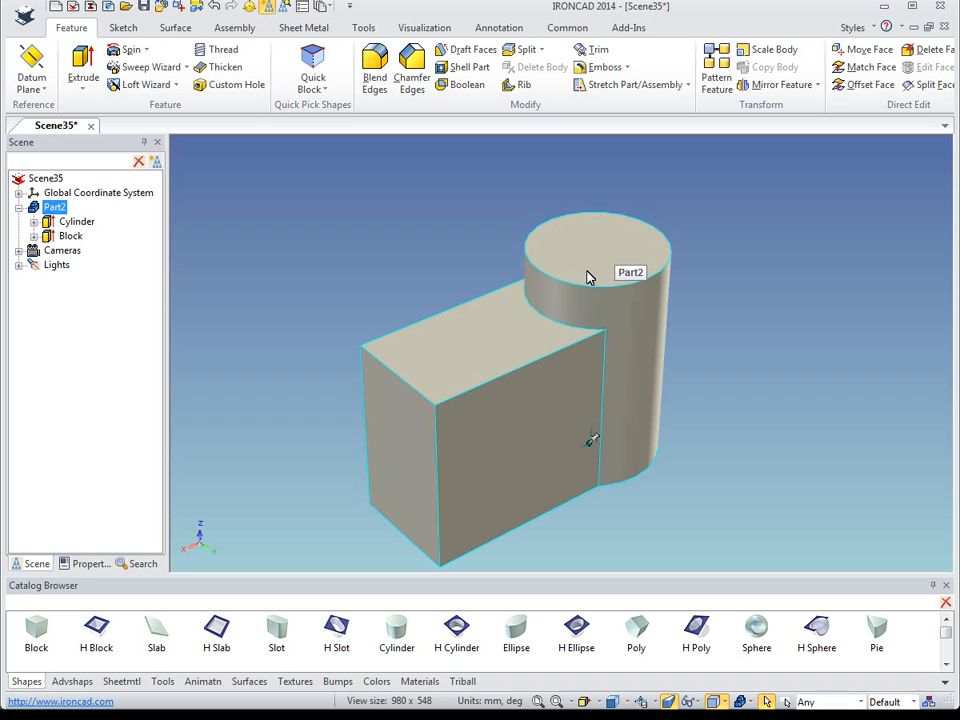
Chamfer the boss's top edge using Dist-Dist distances of 10 mm and 5 mm.
left_click(590, 250)
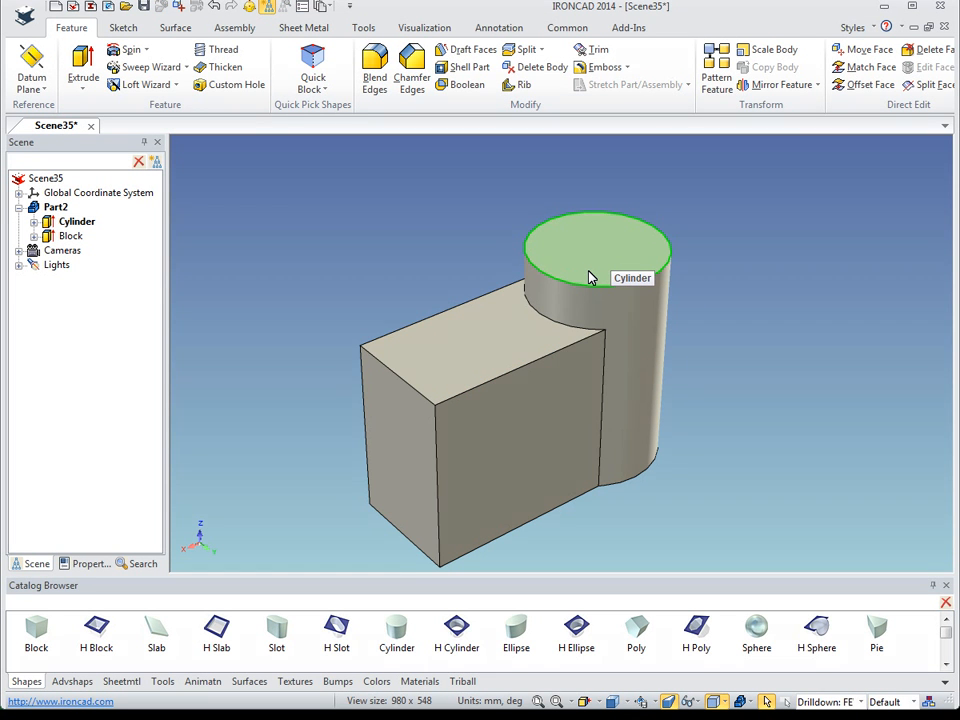
right_click(590, 277)
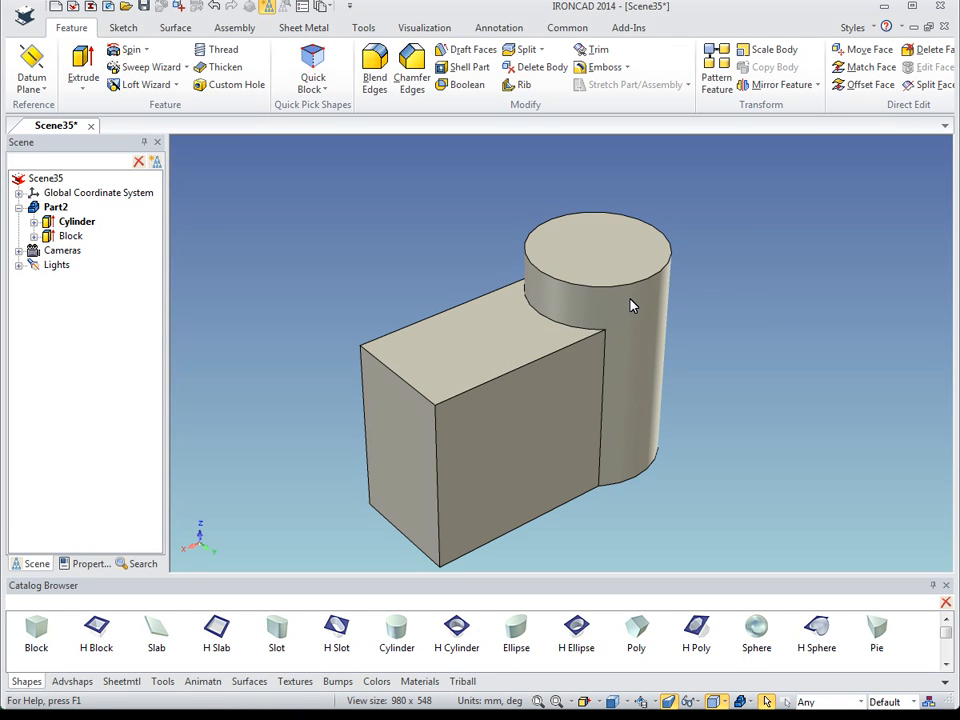
left_click(412, 69)
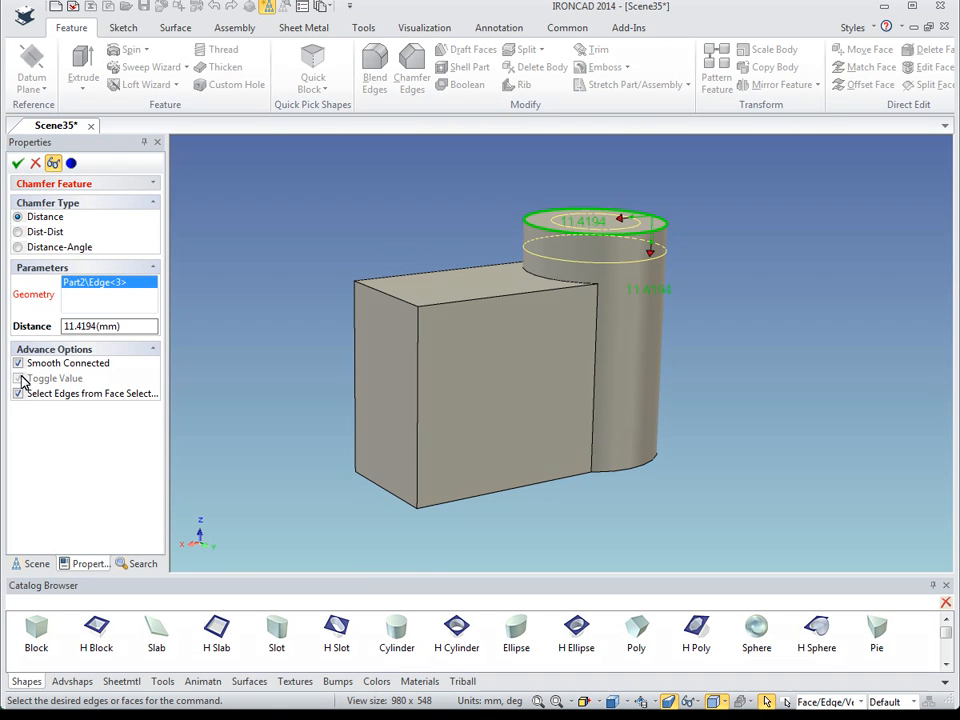
left_click(18, 232)
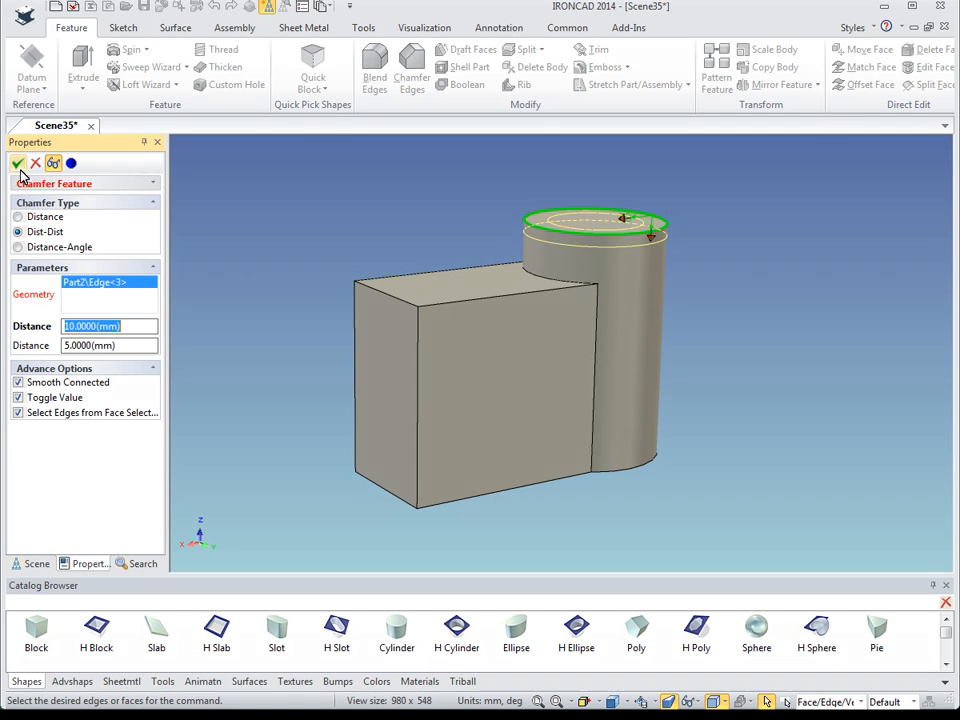
left_click(18, 163)
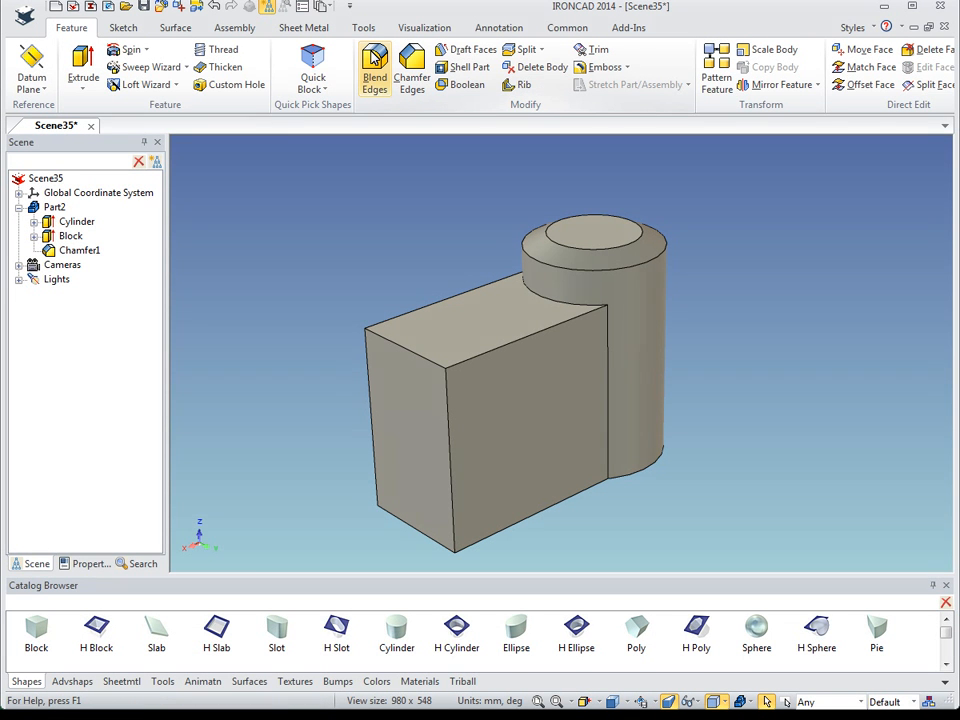
mouse_move(500, 417)
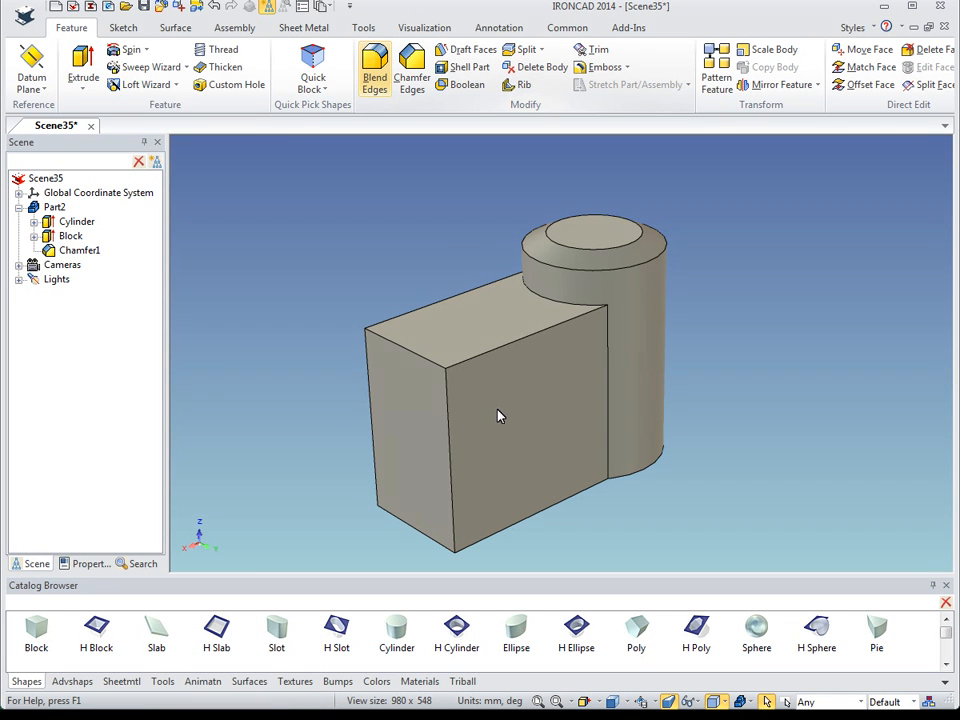
Blend the block face's edges, then set Blend2's radius to 12 mm.
left_click(374, 67)
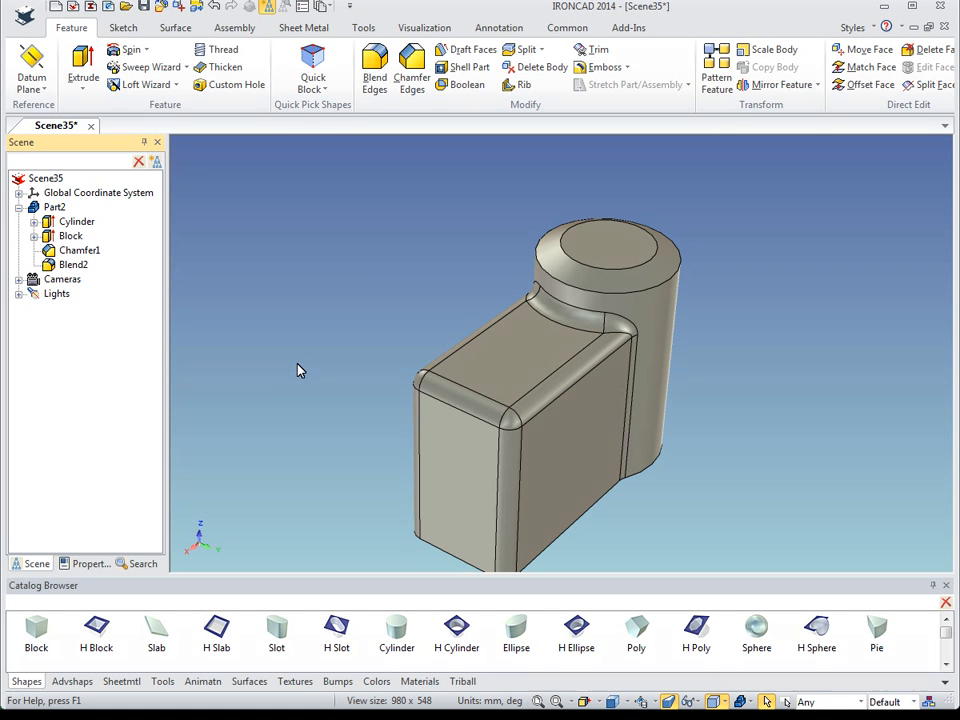
mouse_move(466, 402)
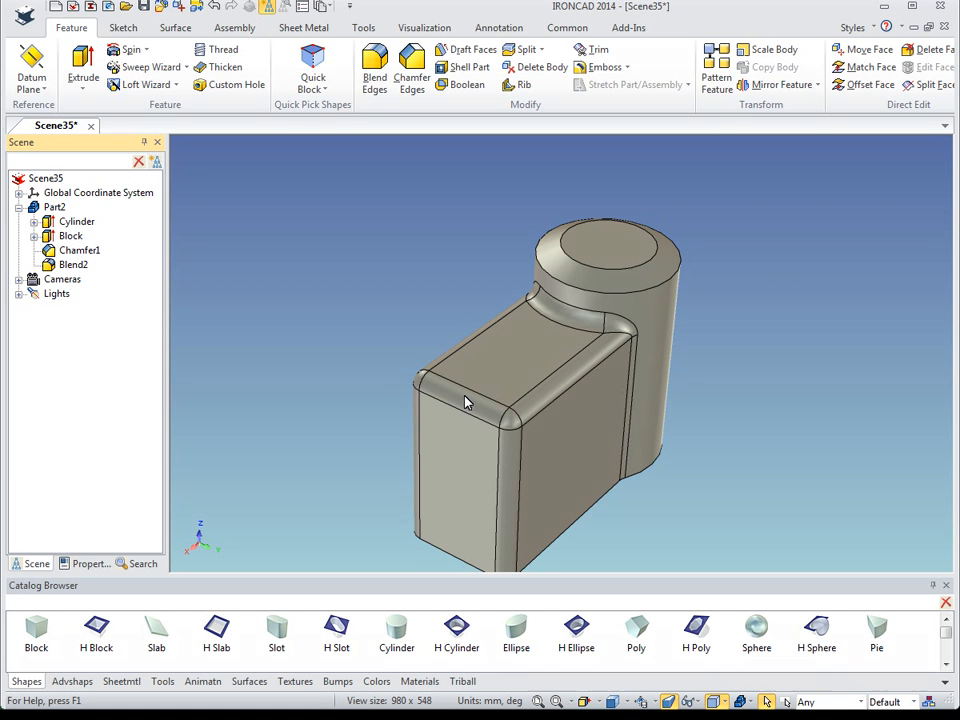
left_click(465, 402)
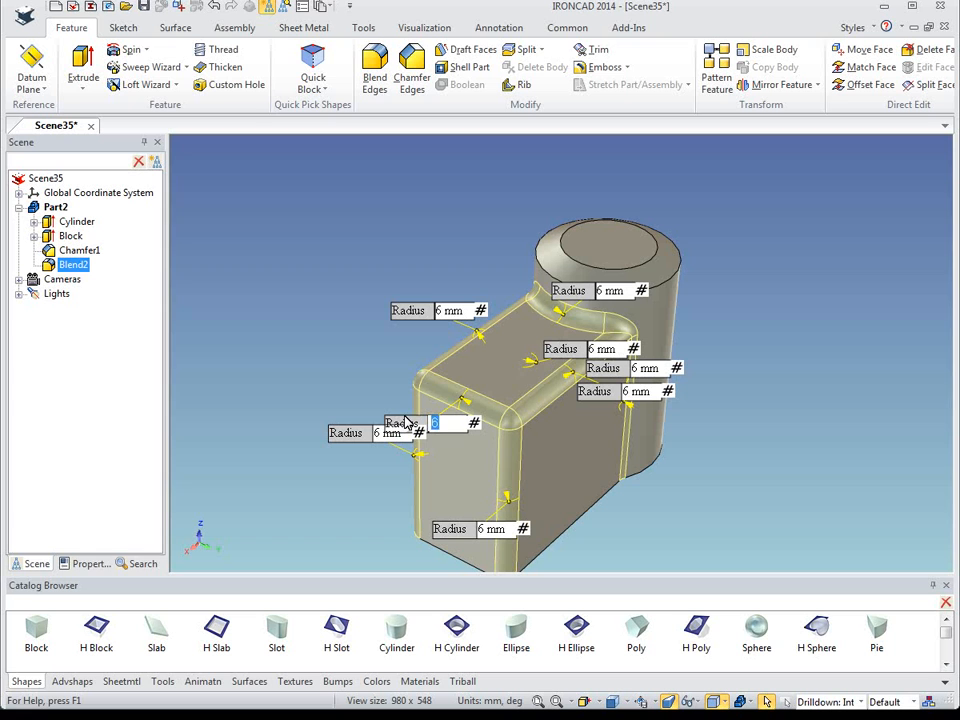
type("12")
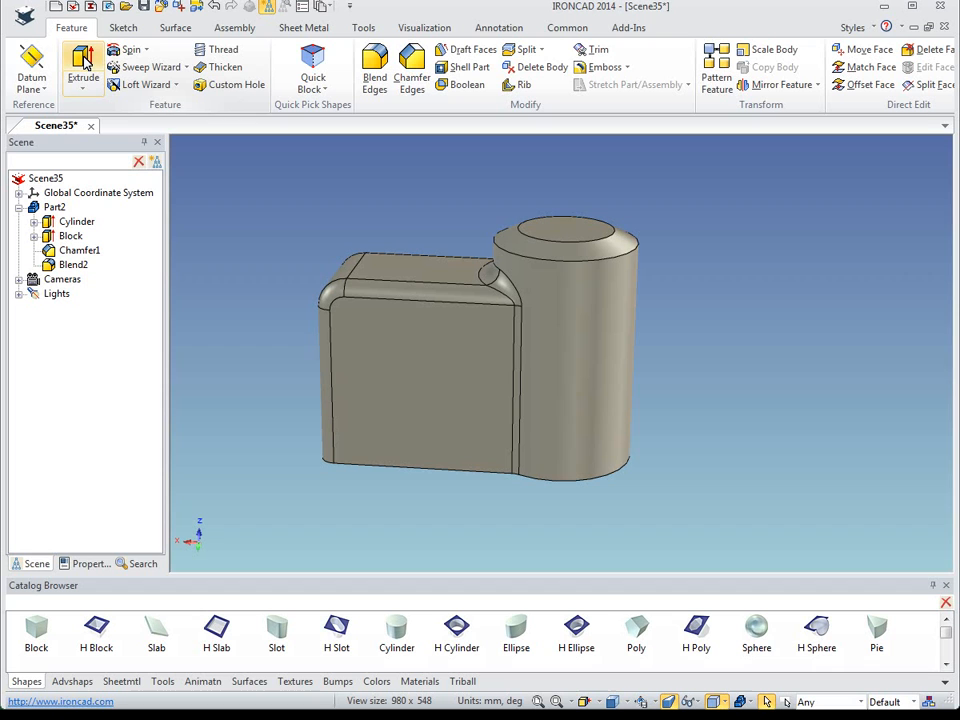
Start an Extrude feature with its sketch plane on the bracket's front face.
left_click(83, 67)
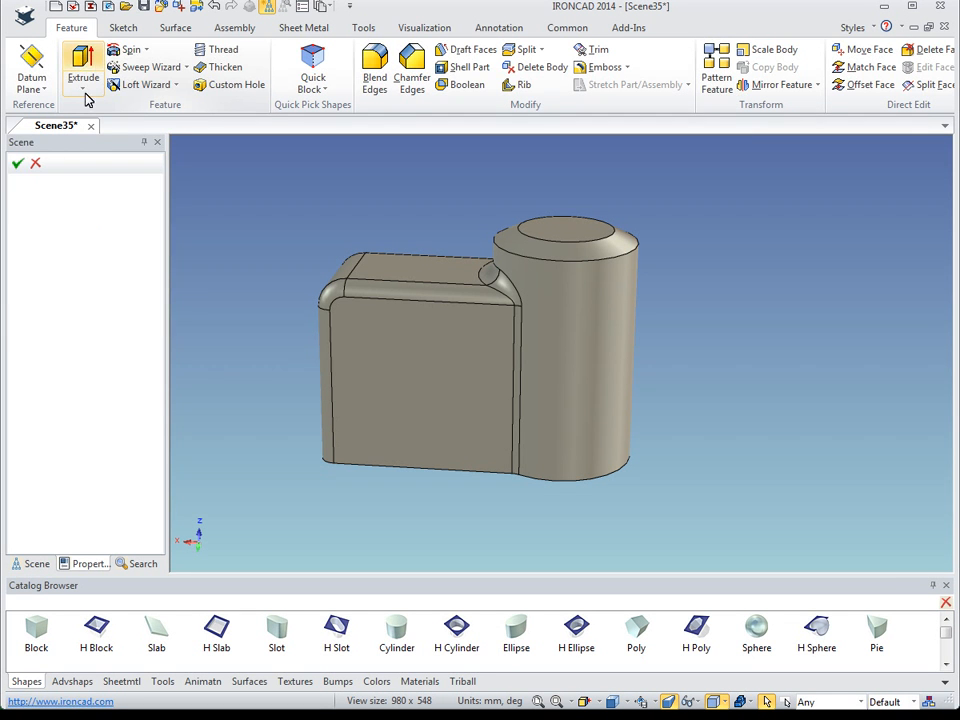
left_click(83, 70)
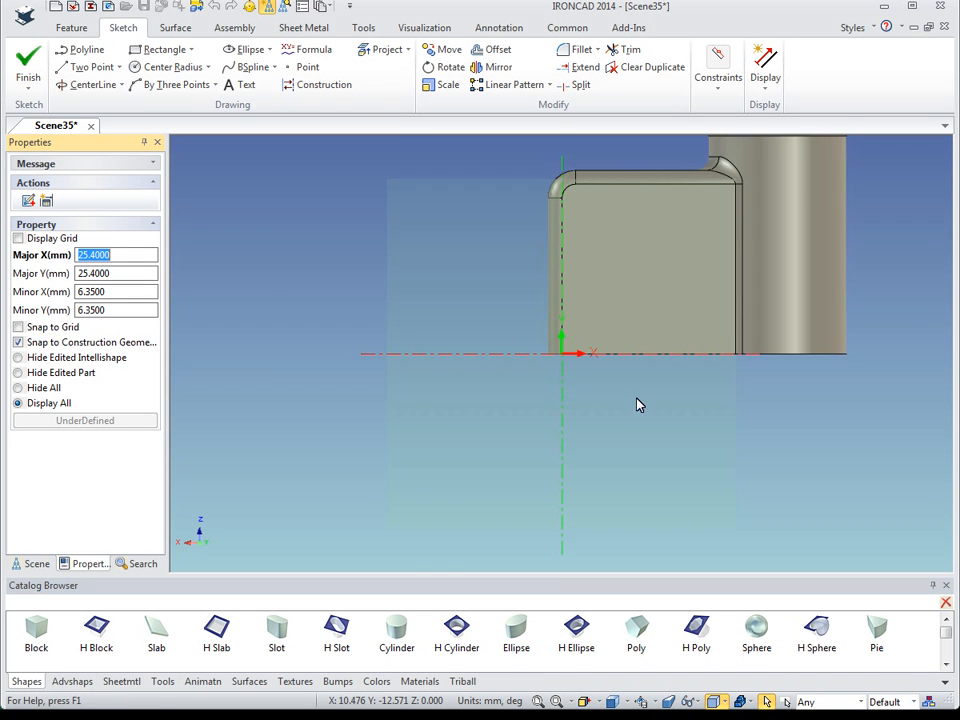
left_click_drag(640, 404, 452, 509)
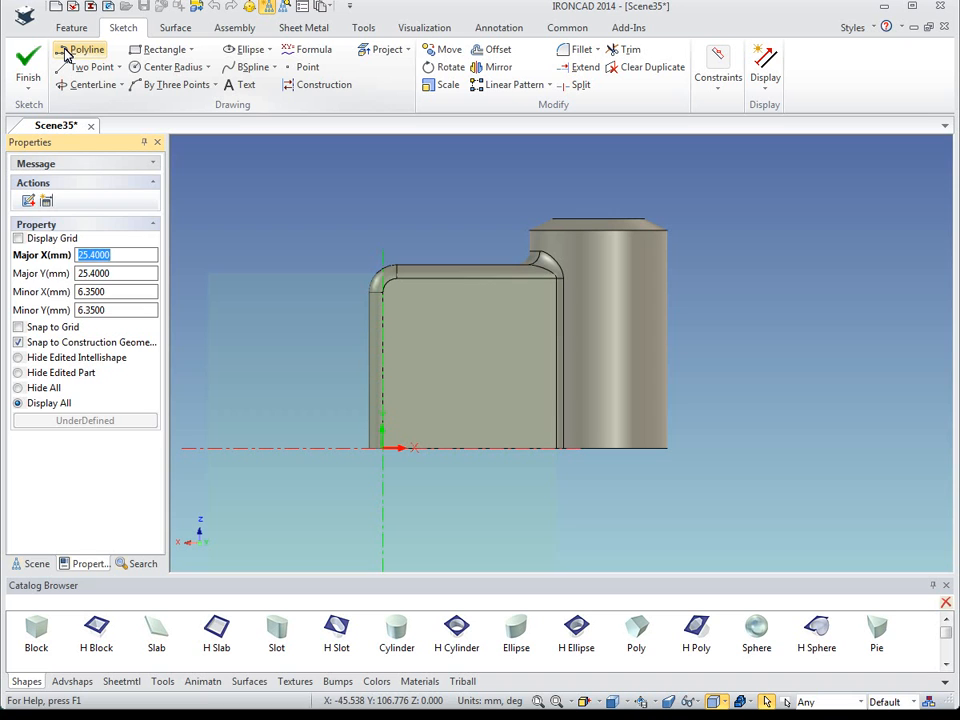
Draw a polyline triangle from the origin with a 150 mm diagonal side.
left_click(86, 49)
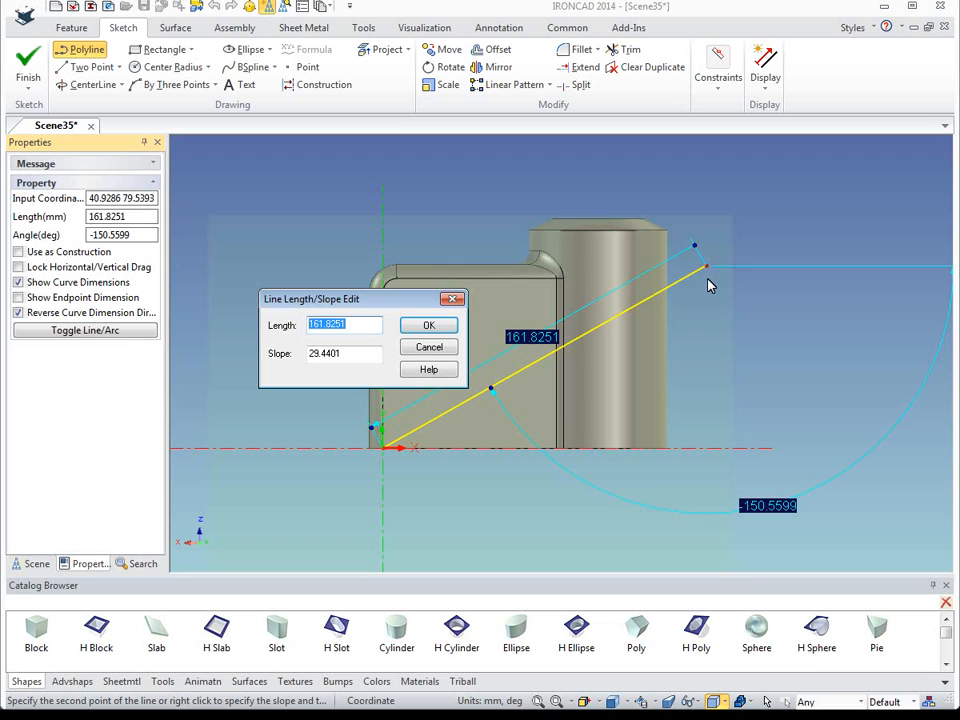
type("150")
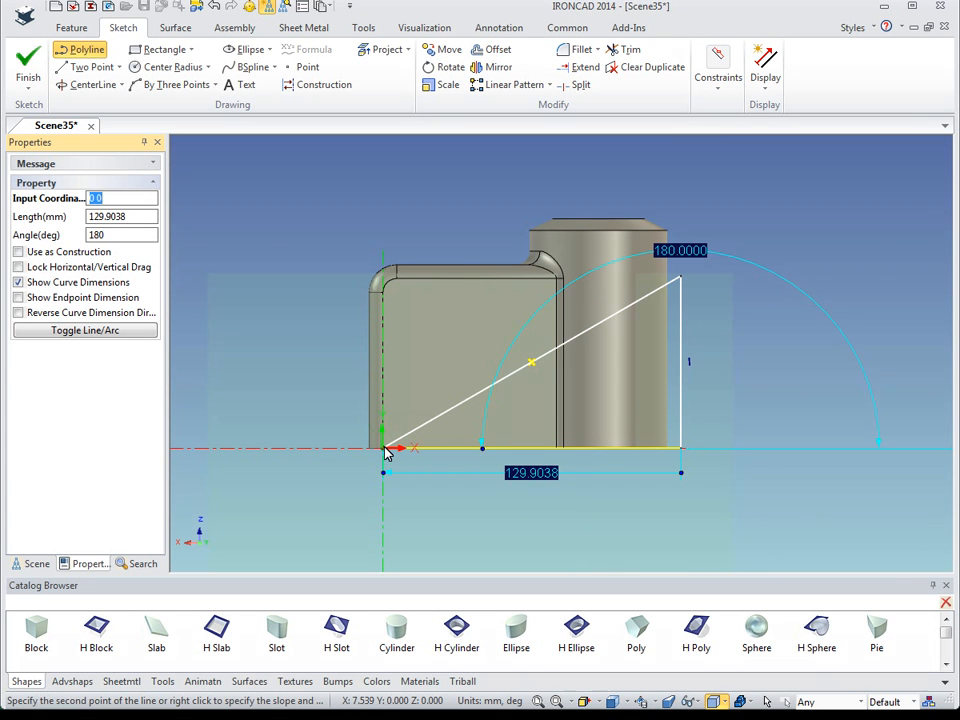
left_click(385, 447)
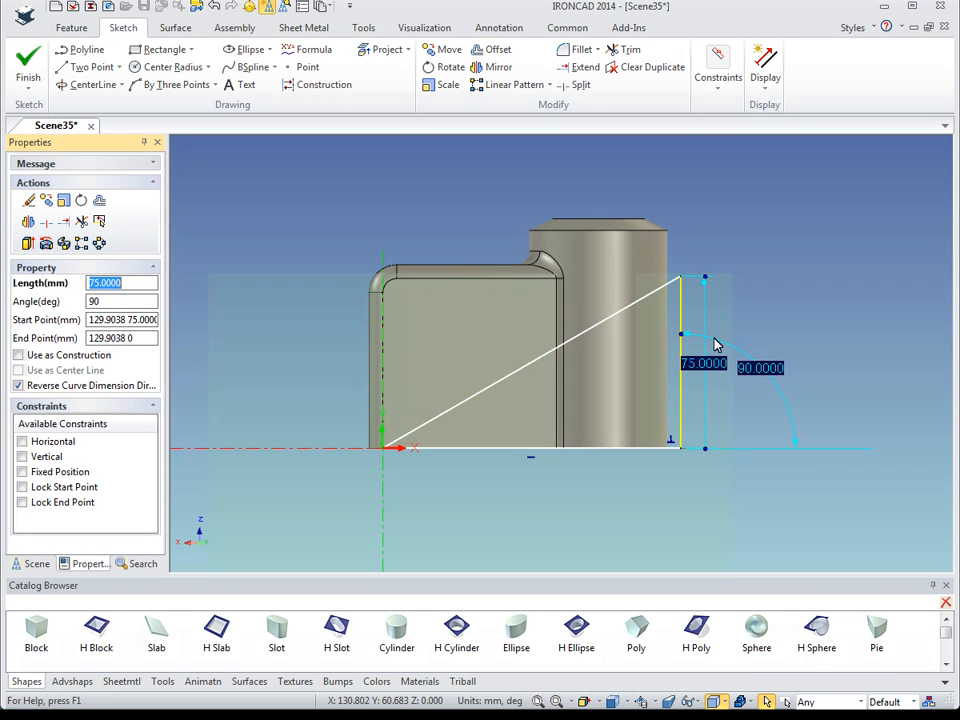
Set the triangle's vertical side length to 70 mm.
right_click(715, 343)
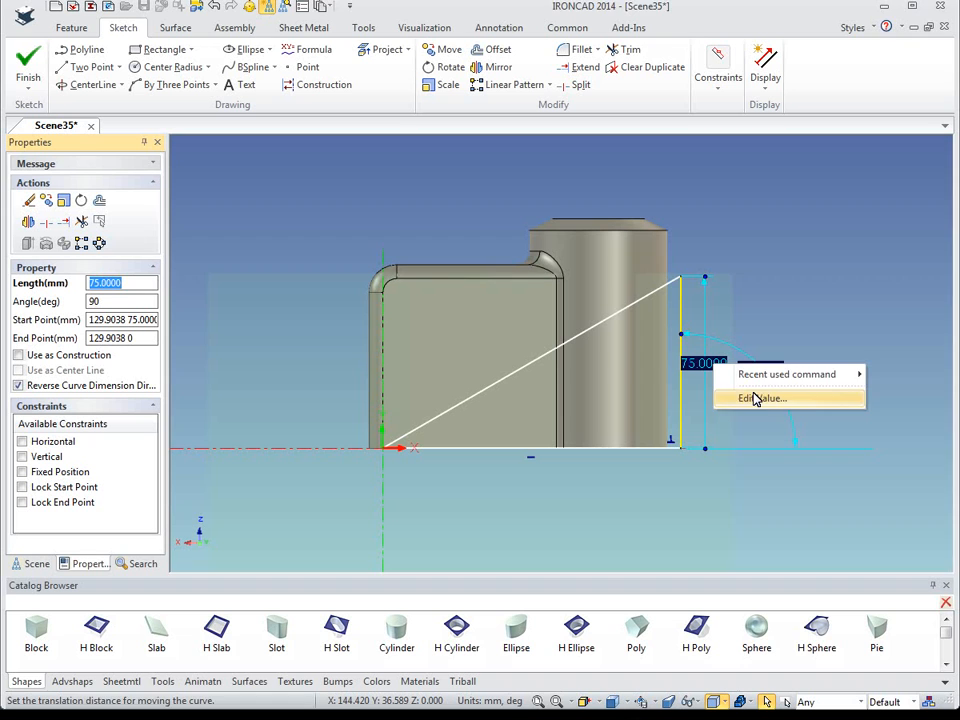
left_click(762, 398)
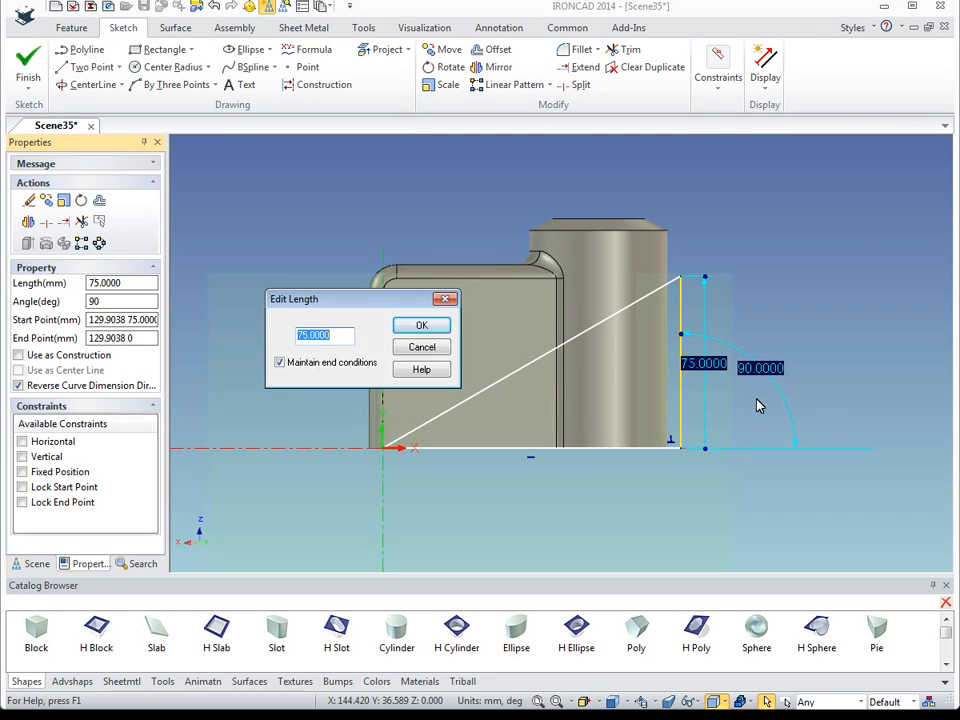
type("70")
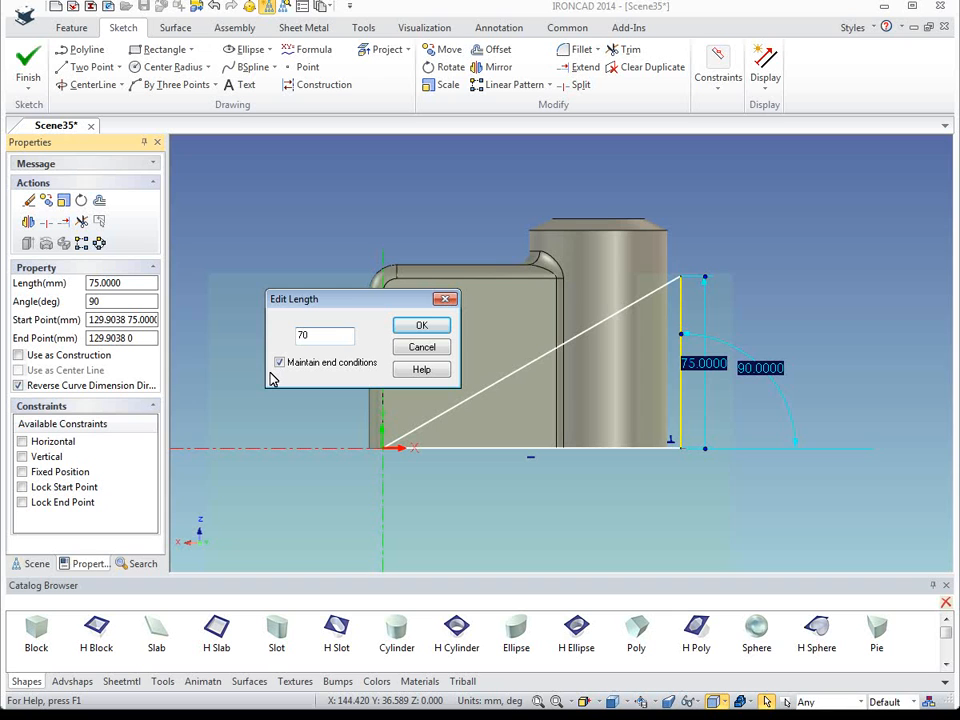
left_click(280, 362)
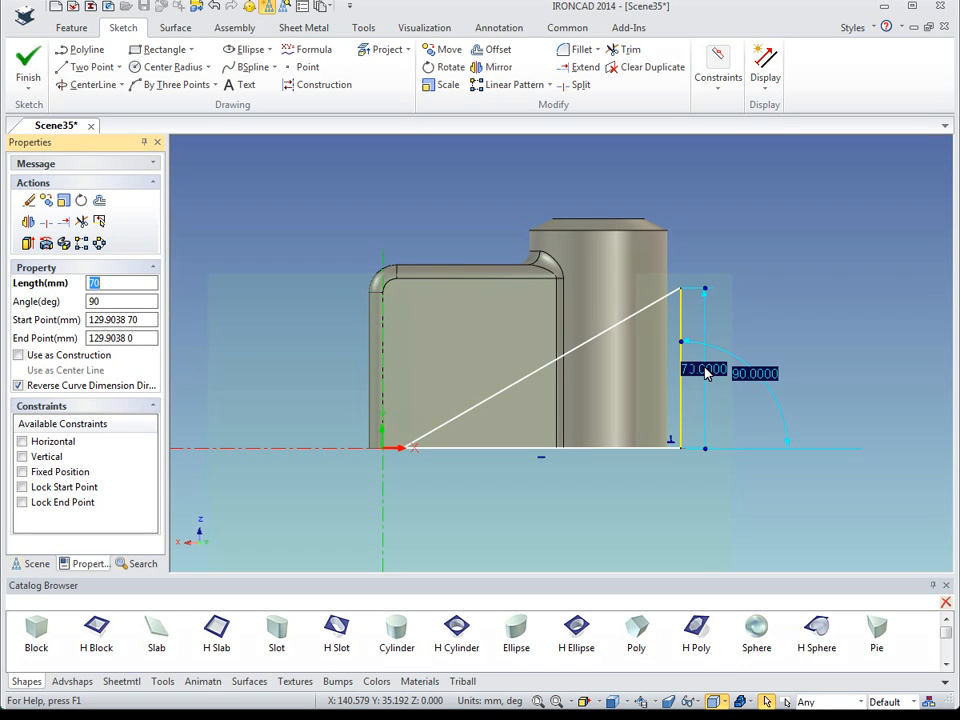
Change the vertical side to 65 mm without maintaining end conditions.
double_click(702, 370)
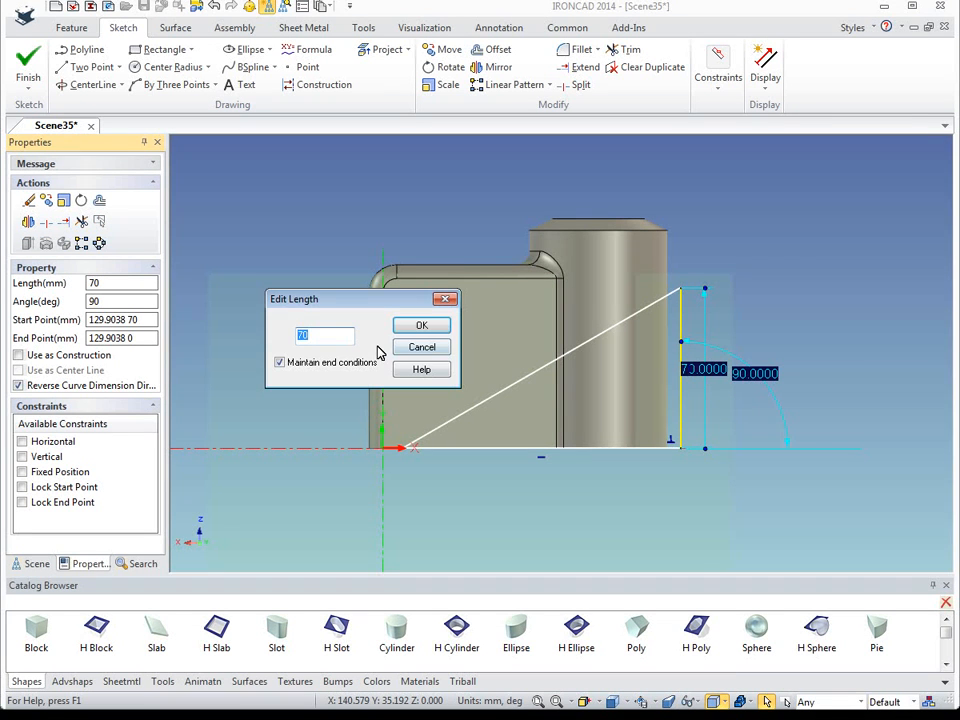
type("65")
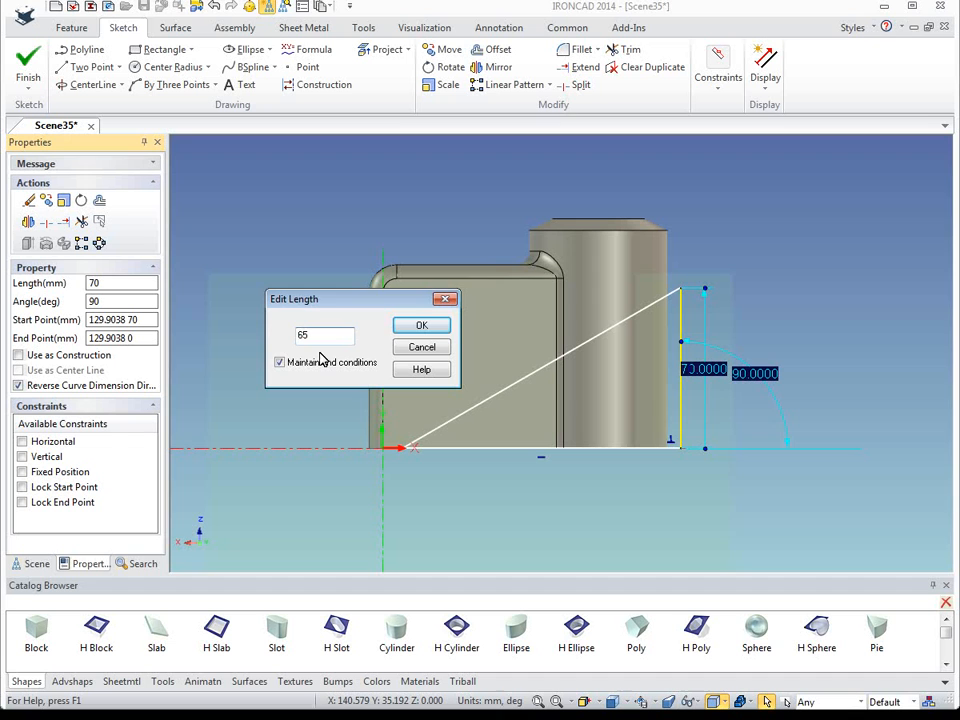
left_click(280, 362)
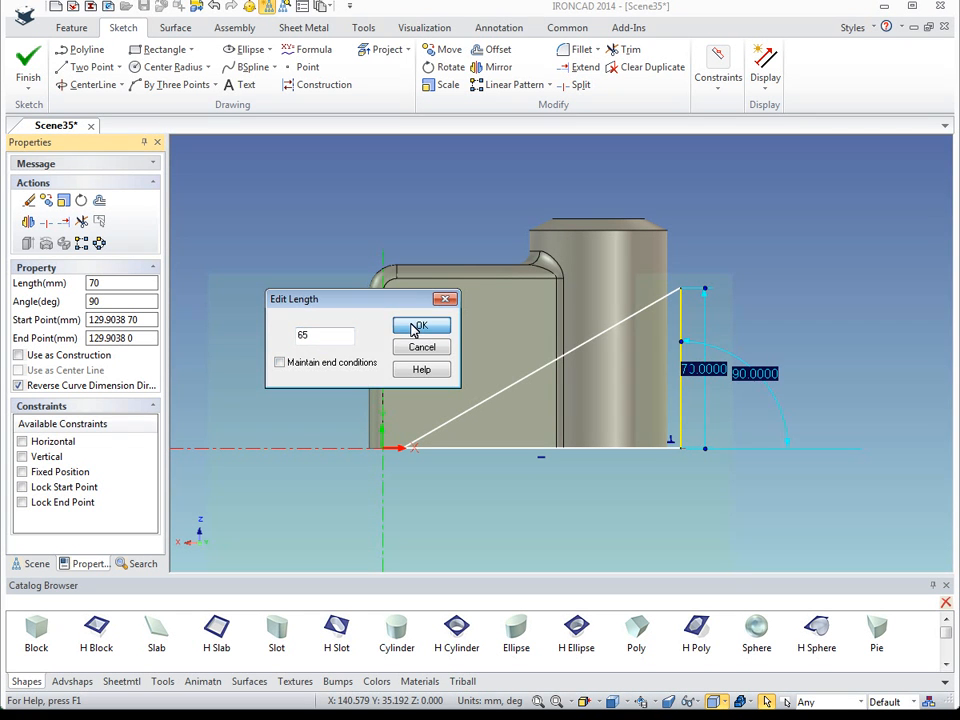
left_click(420, 325)
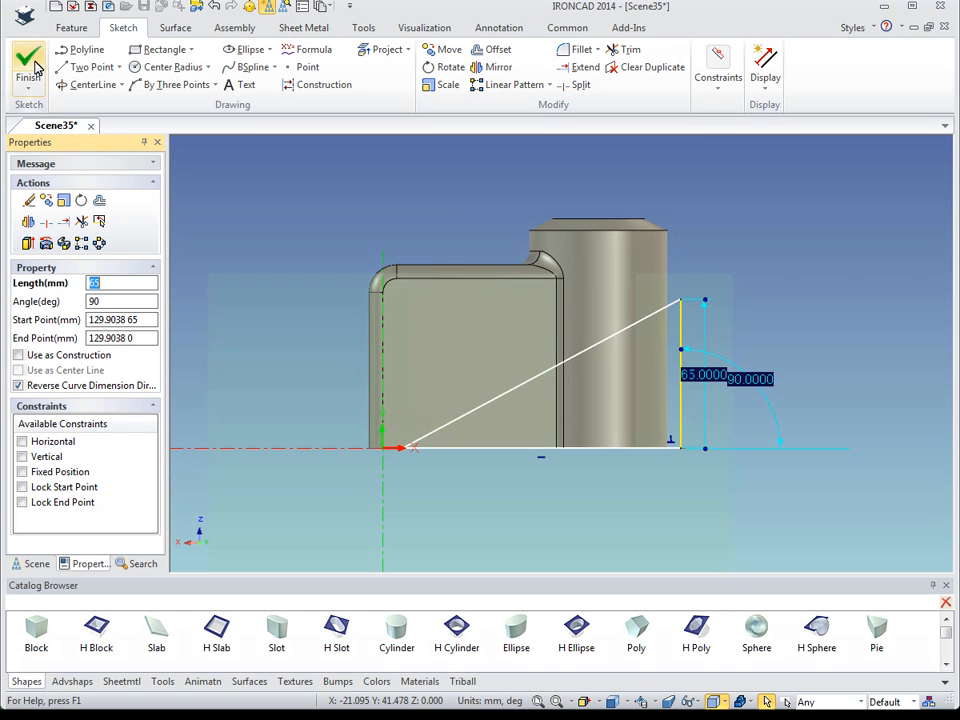
Finish the sketch and remove material Through All in both directions.
left_click(28, 62)
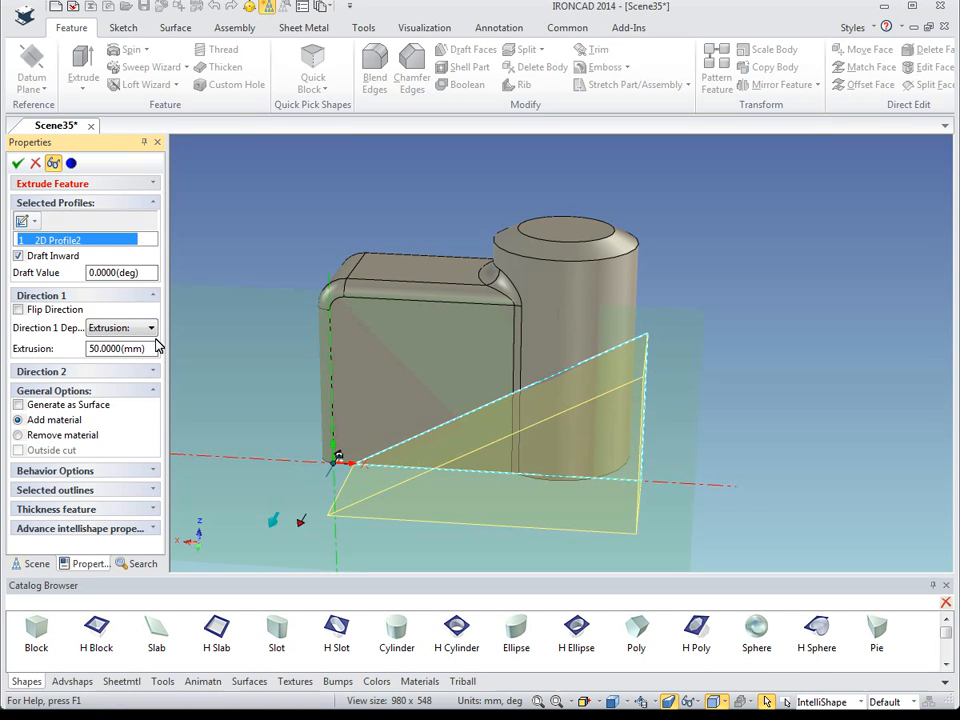
left_click(154, 328)
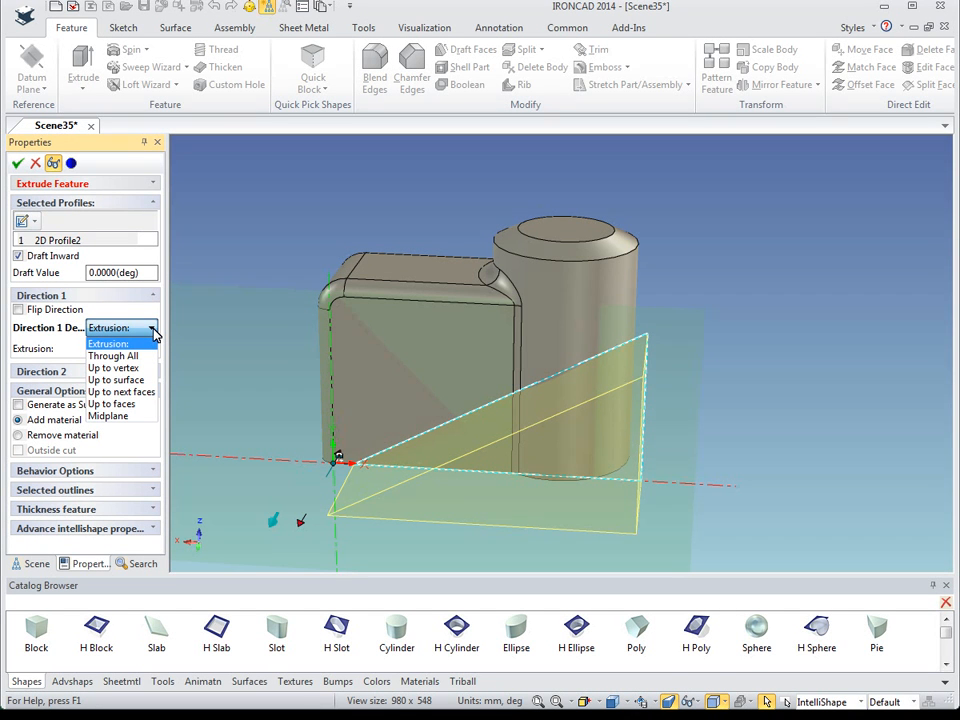
left_click(113, 355)
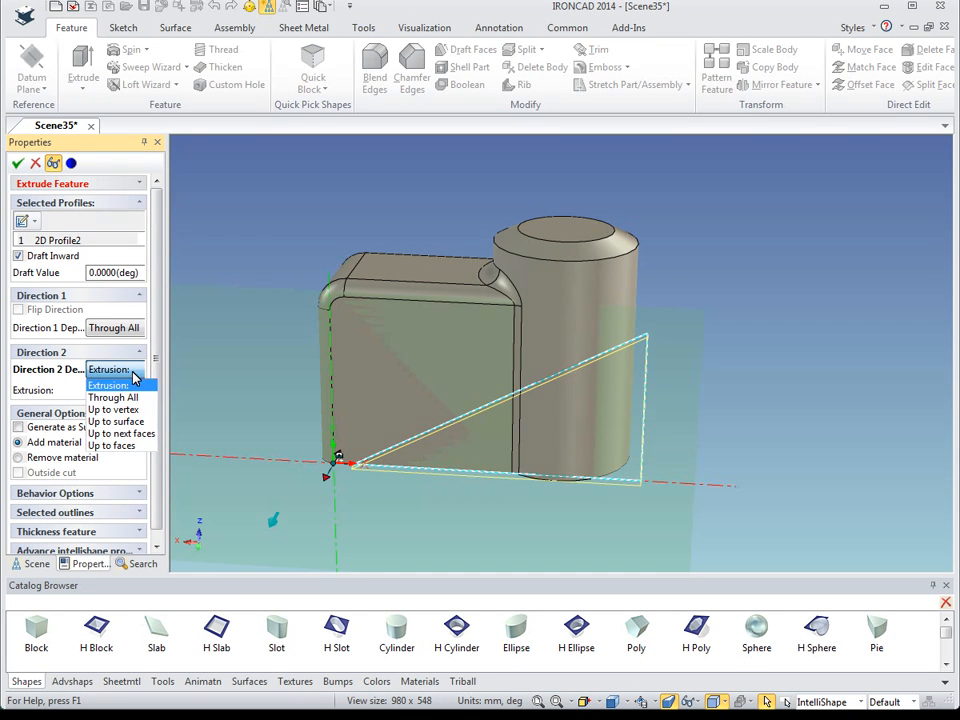
left_click(113, 397)
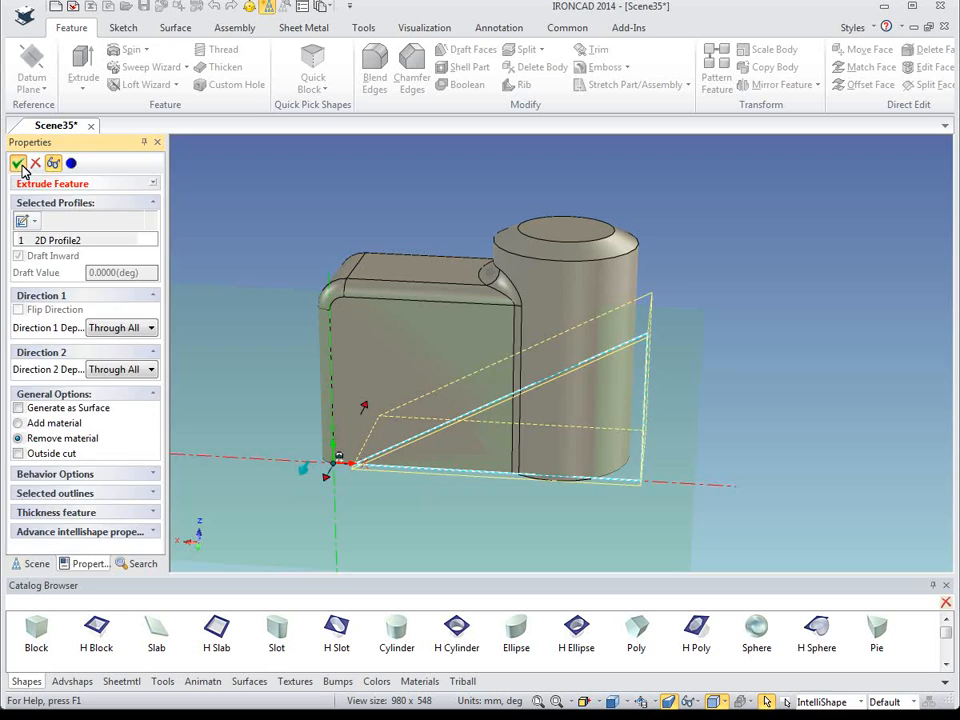
left_click(18, 163)
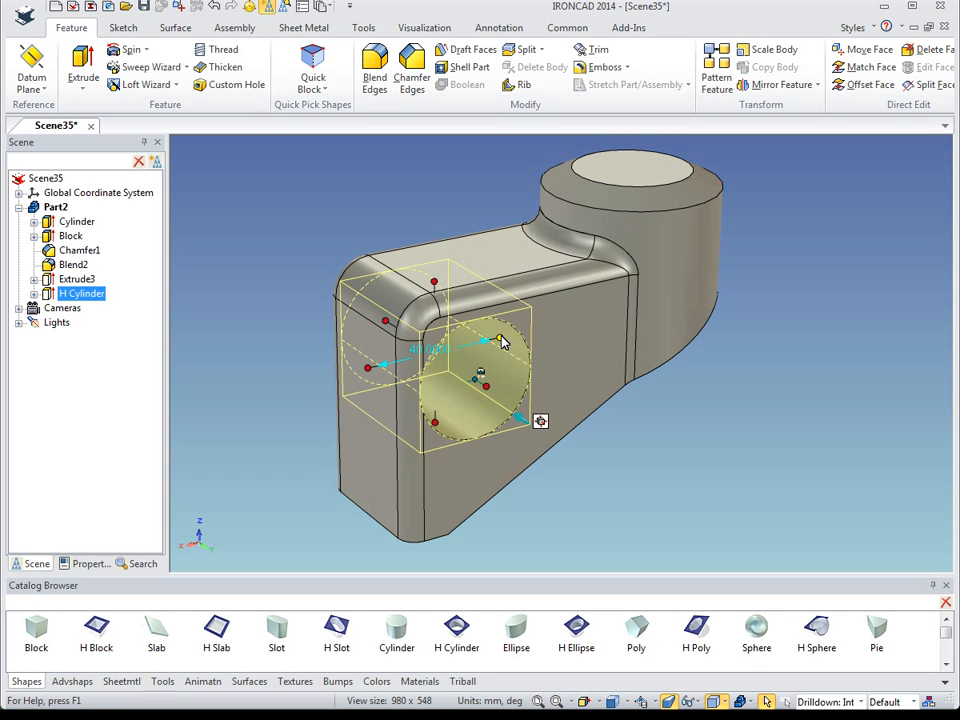
Enter 10 mm as the dropped H Cylinder's diameter.
type("10")
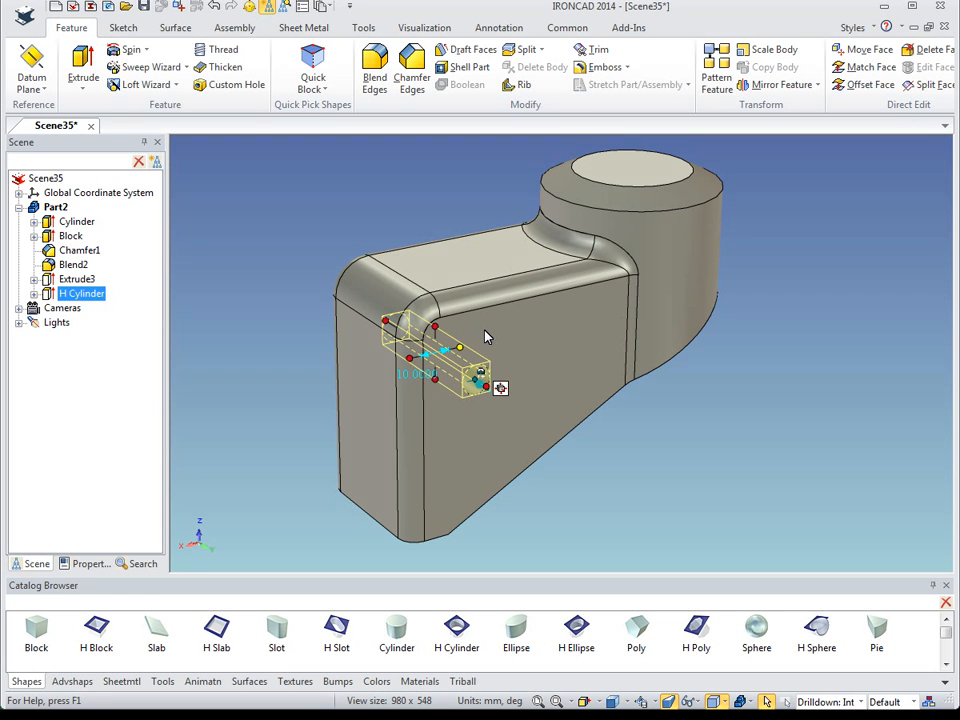
mouse_move(480, 182)
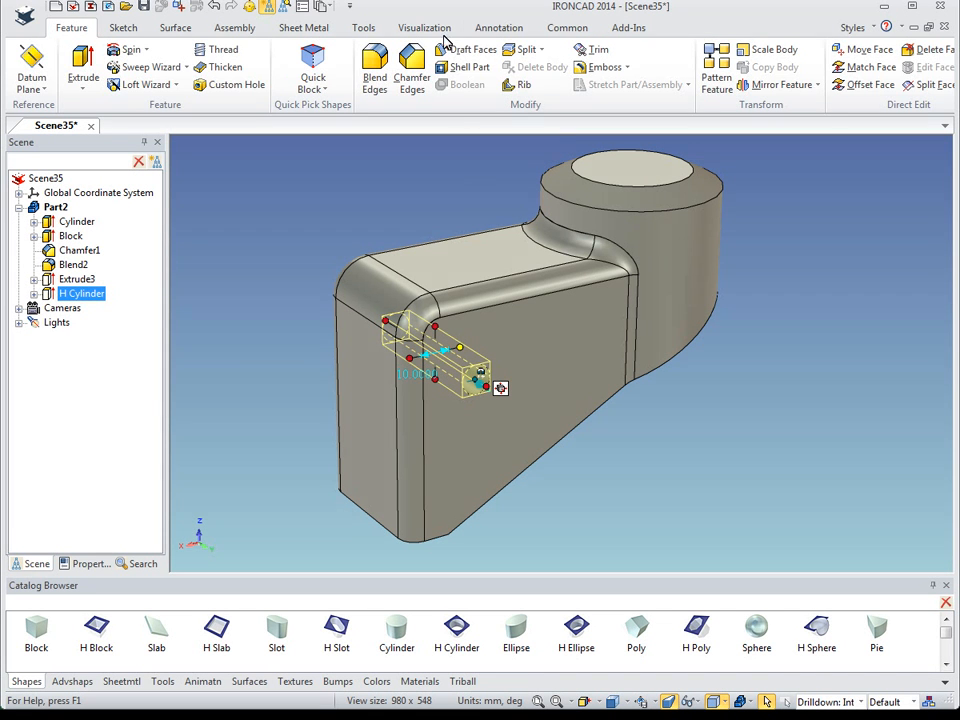
Smart-dimension the hole to the part edges, editing the dimensions to 60 mm and 20 mm.
left_click(498, 27)
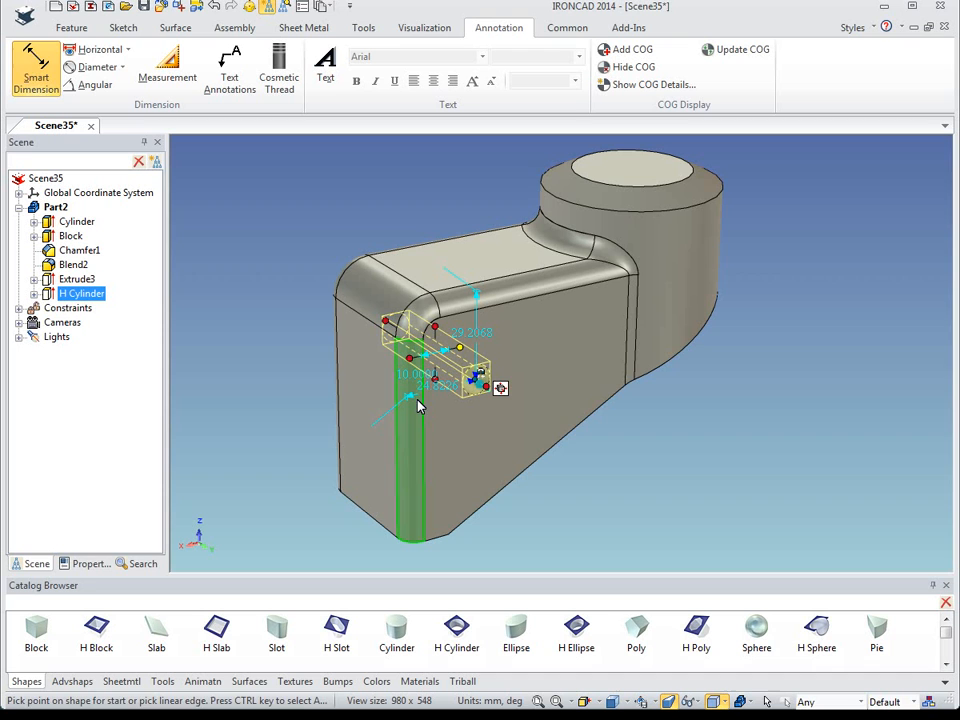
right_click(418, 406)
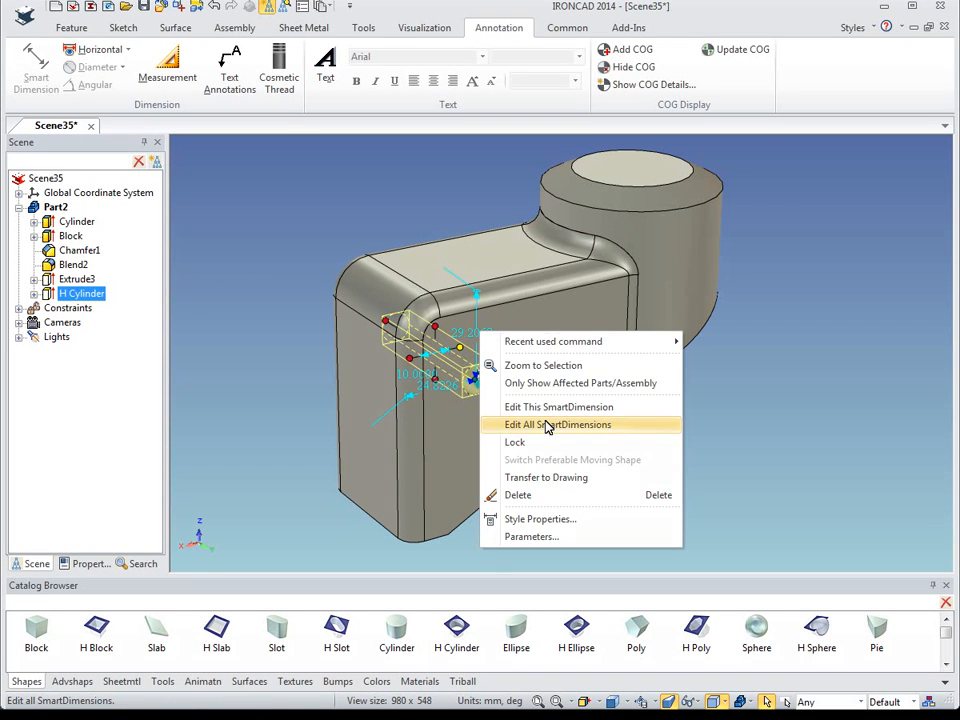
left_click(558, 424)
type("60")
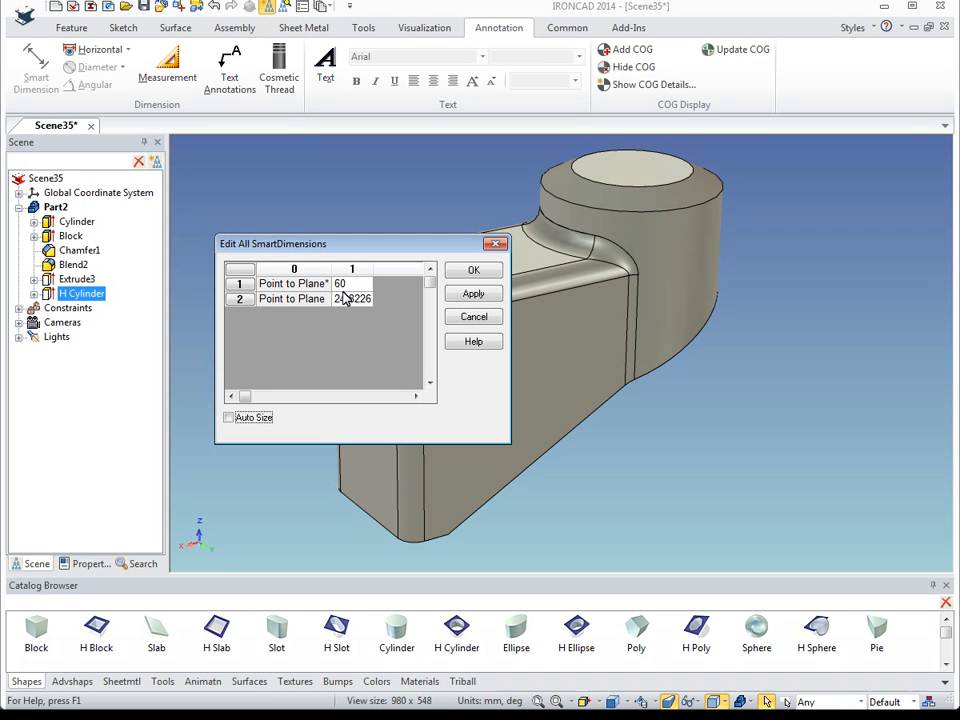
type("20")
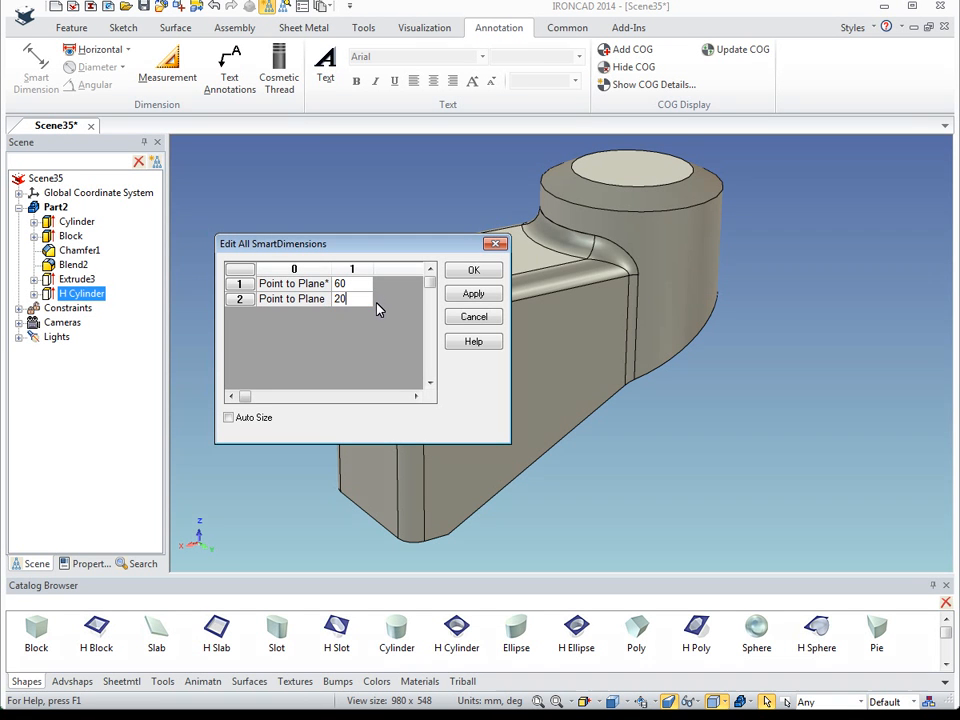
left_click(473, 270)
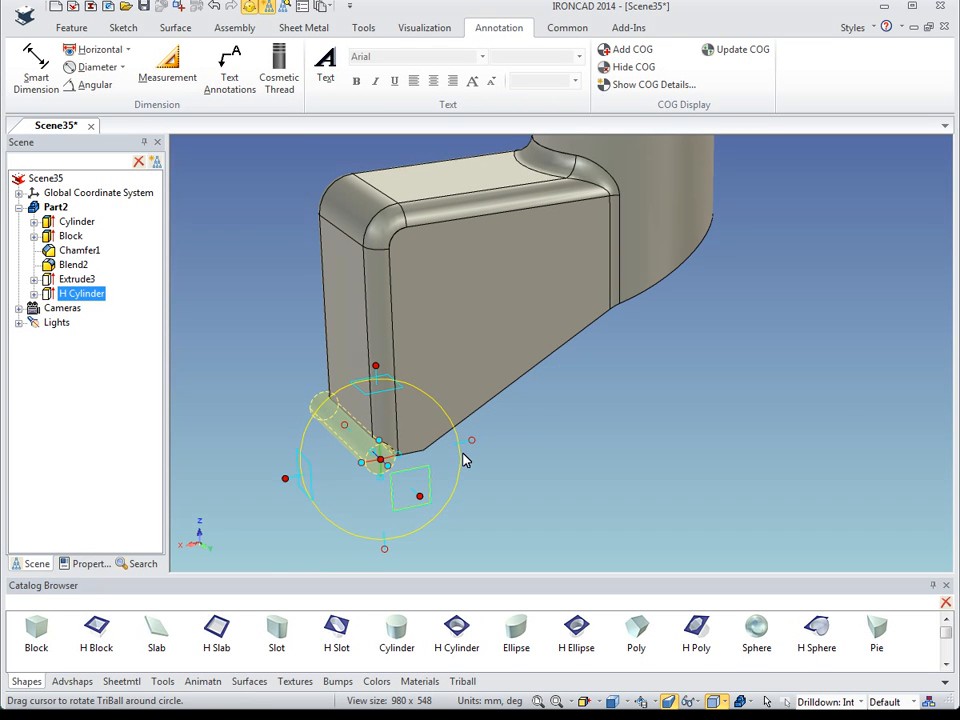
mouse_move(387, 372)
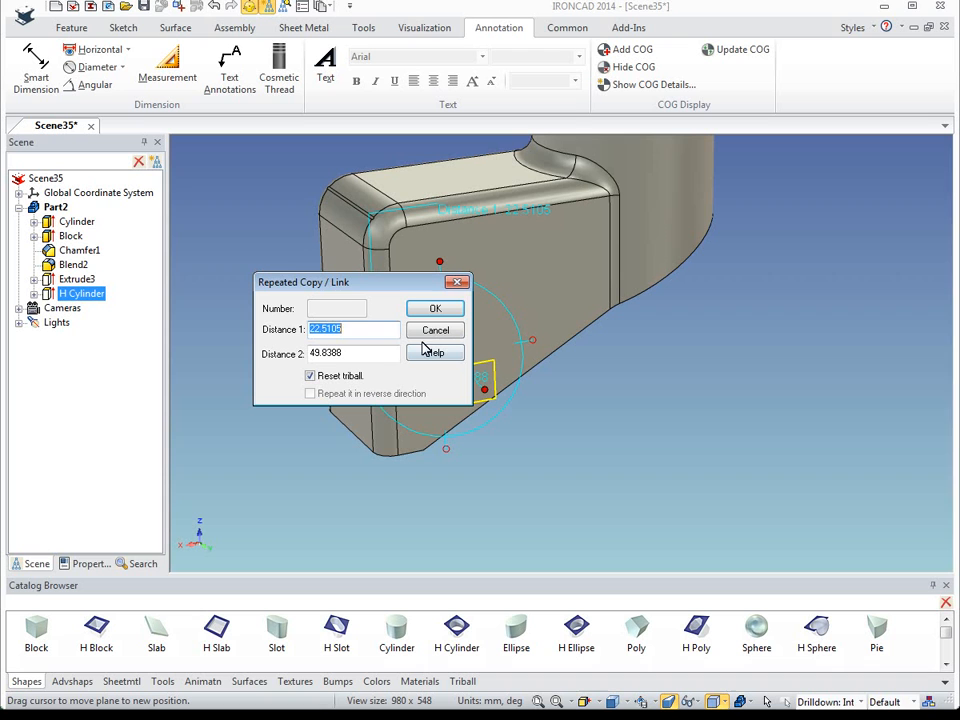
Move the hole cylinder 20 mm along the bracket's side wall.
type("20")
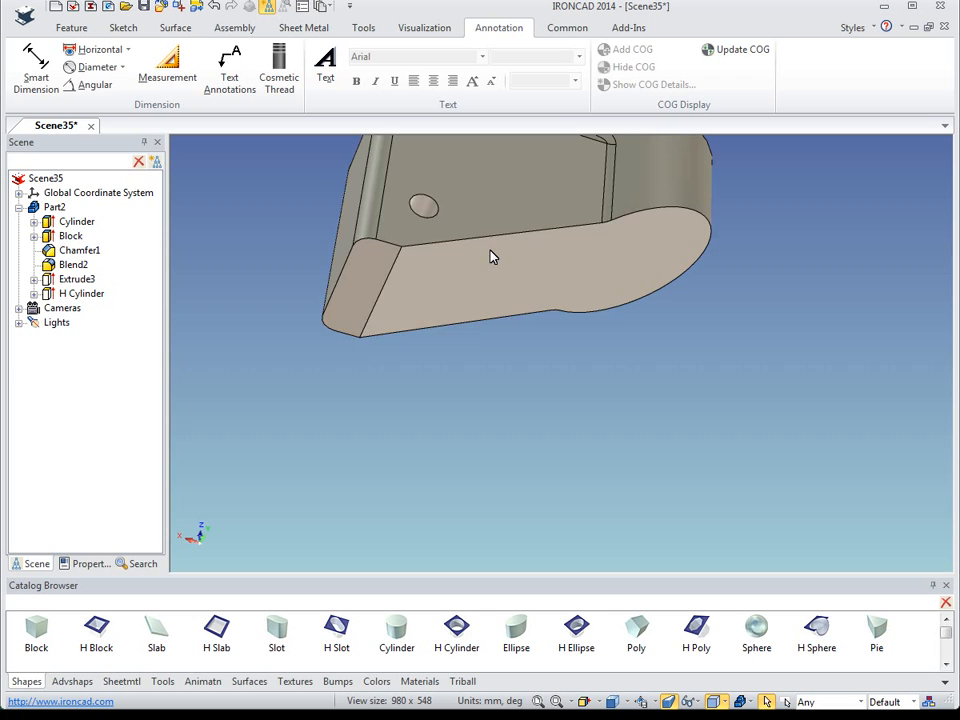
Shell the bracket to 4 mm wall thickness, leaving the selected faces open.
right_click(490, 255)
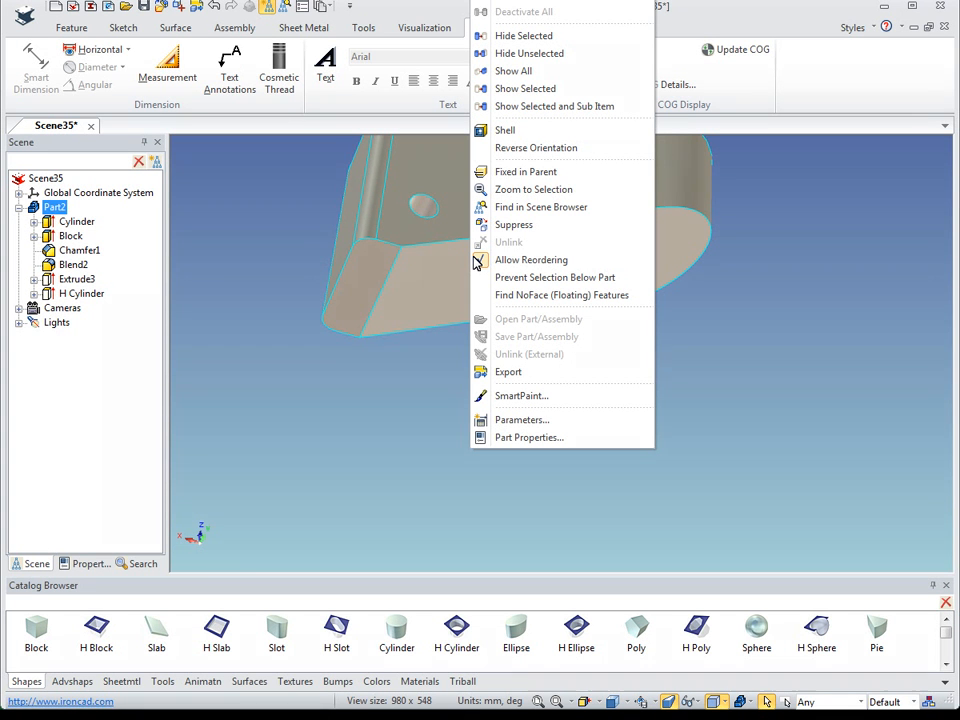
mouse_move(537, 147)
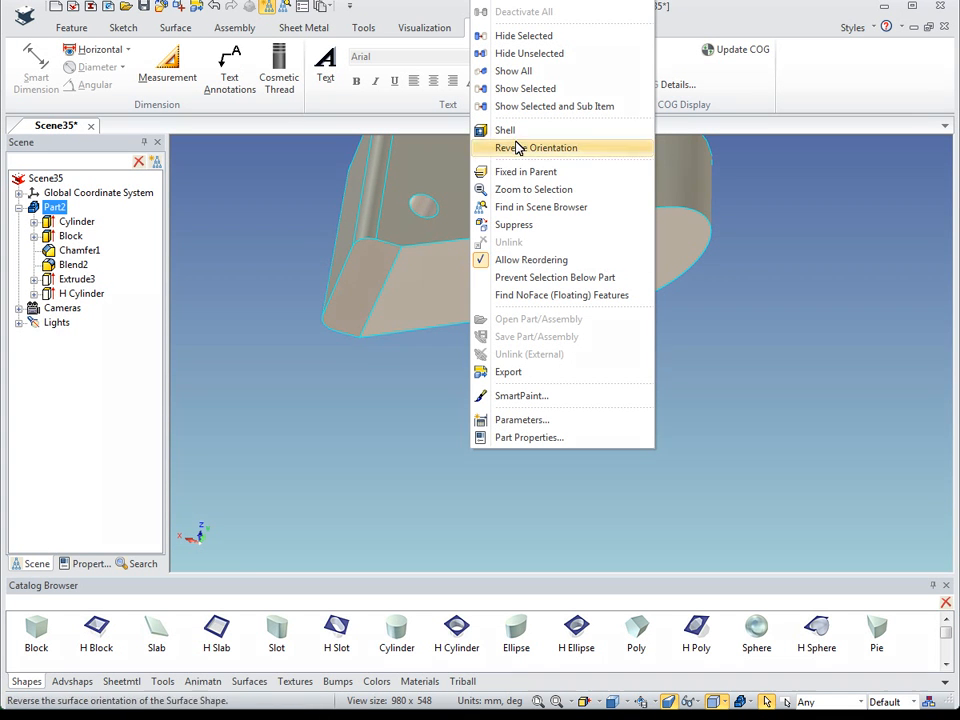
left_click(540, 147)
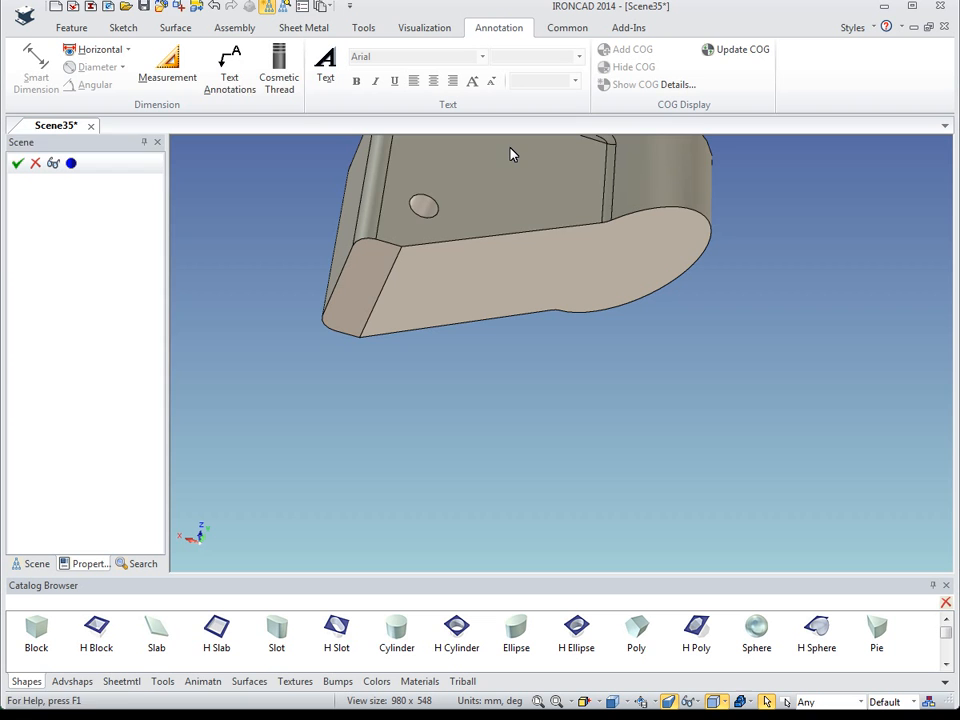
left_click(540, 275)
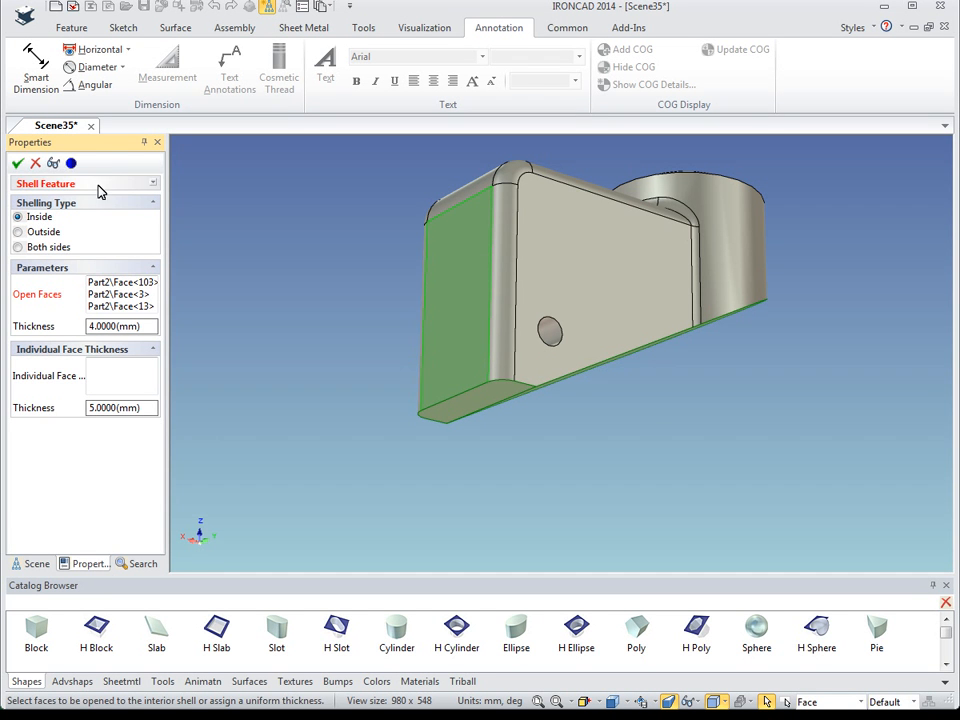
left_click(17, 163)
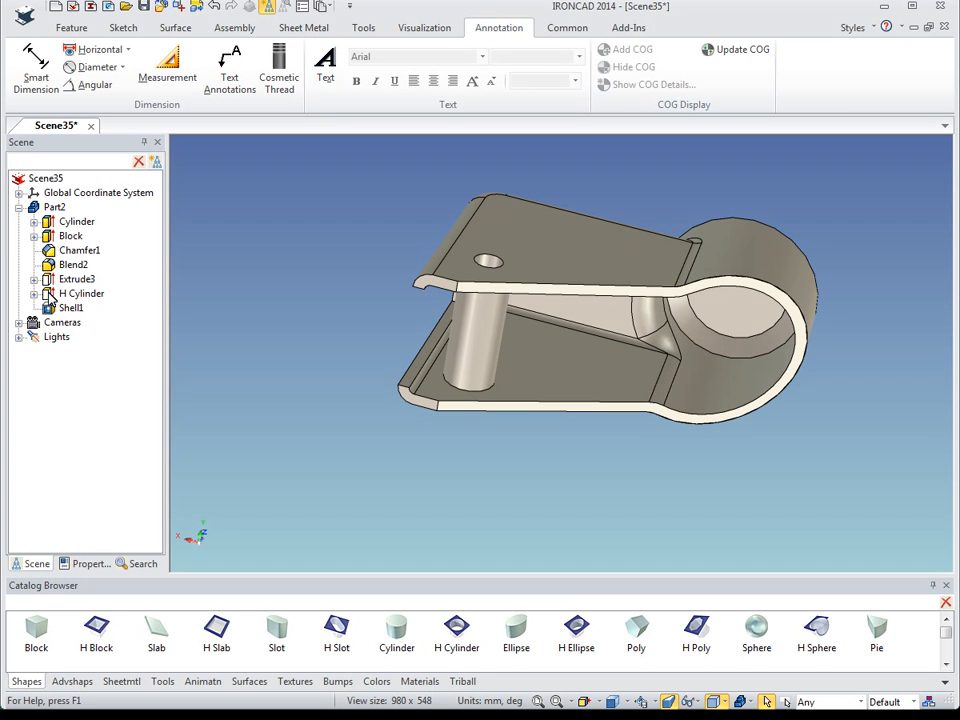
Reorder H Cylinder below Shell1 and orbit to check holes in both walls.
left_click(81, 293)
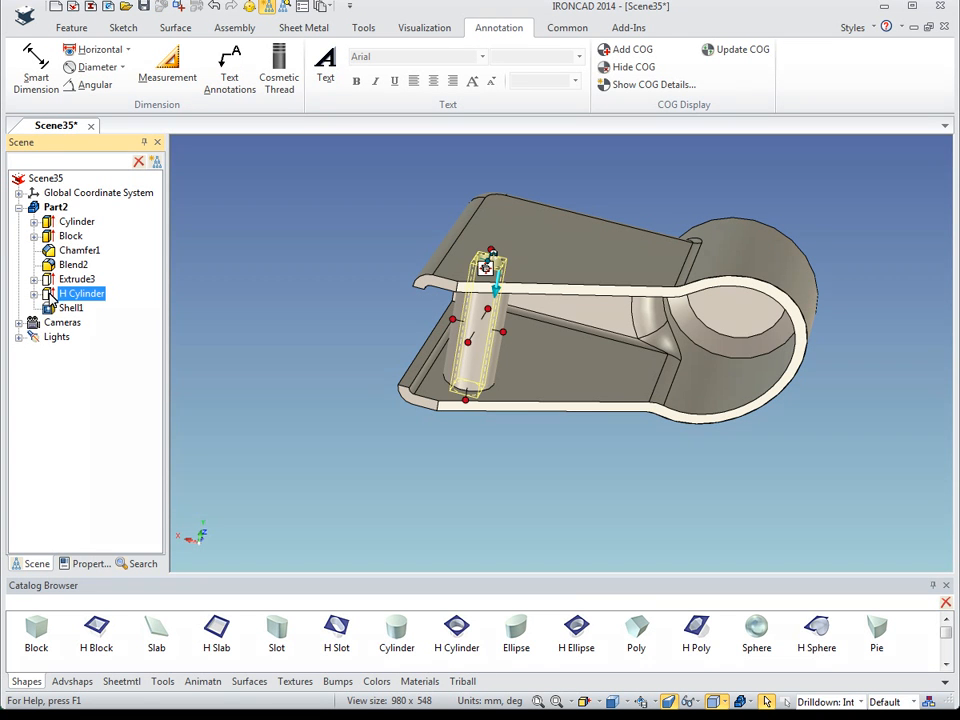
left_click(285, 345)
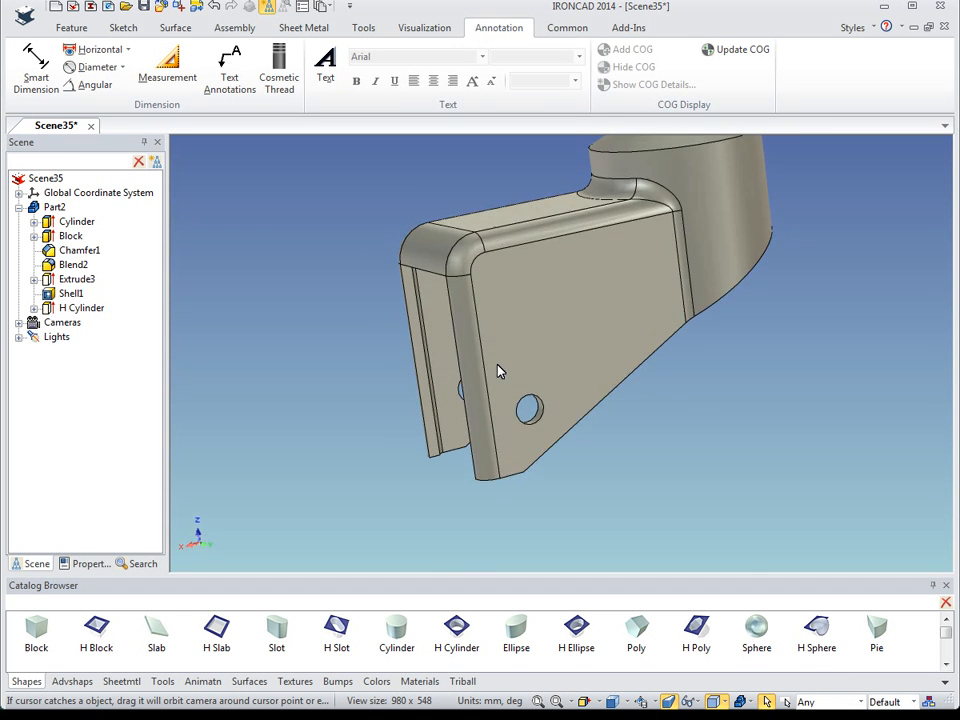
left_click_drag(500, 370, 620, 334)
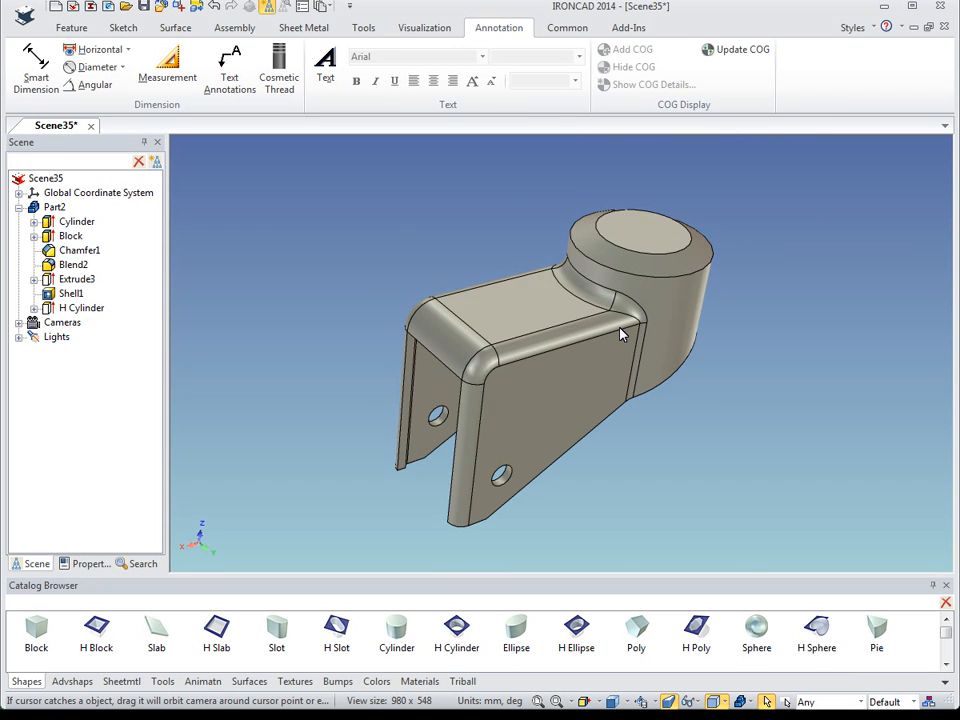